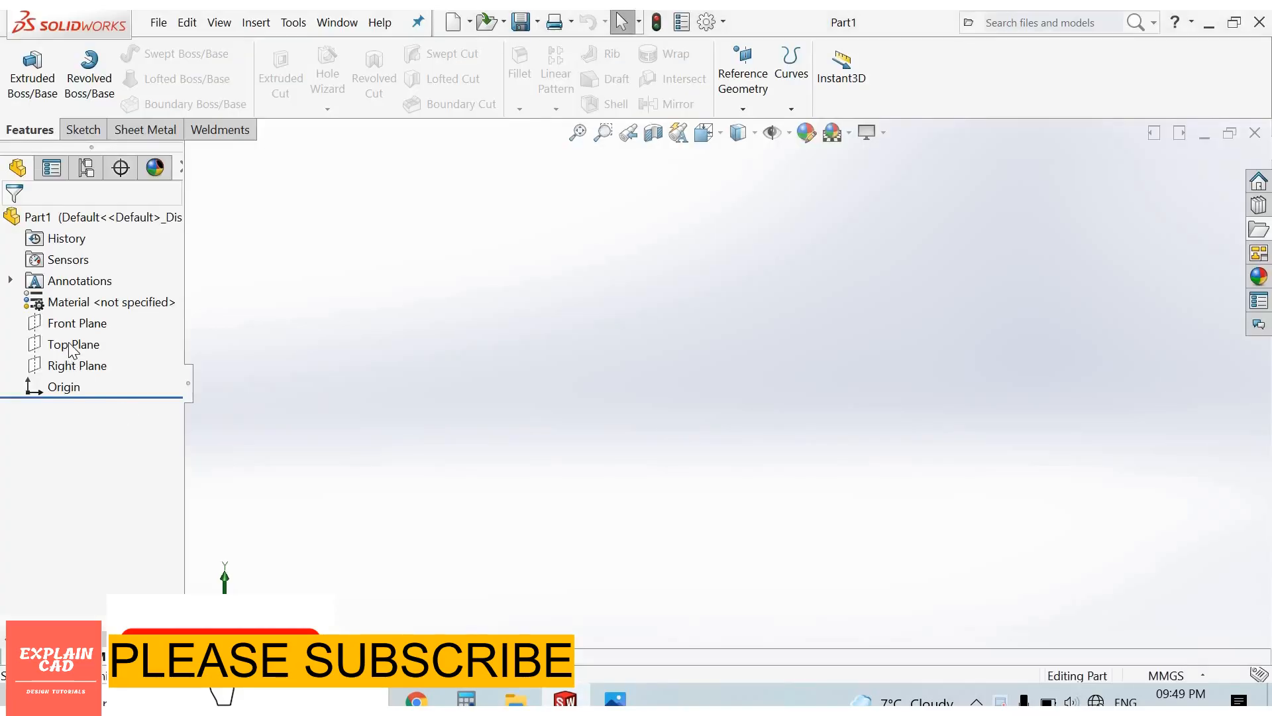
- Sketch a centre rectangle on the Top Plane dimensioned 60 by 30 mm
{"action": "left_click", "coordinate": [74, 344]}
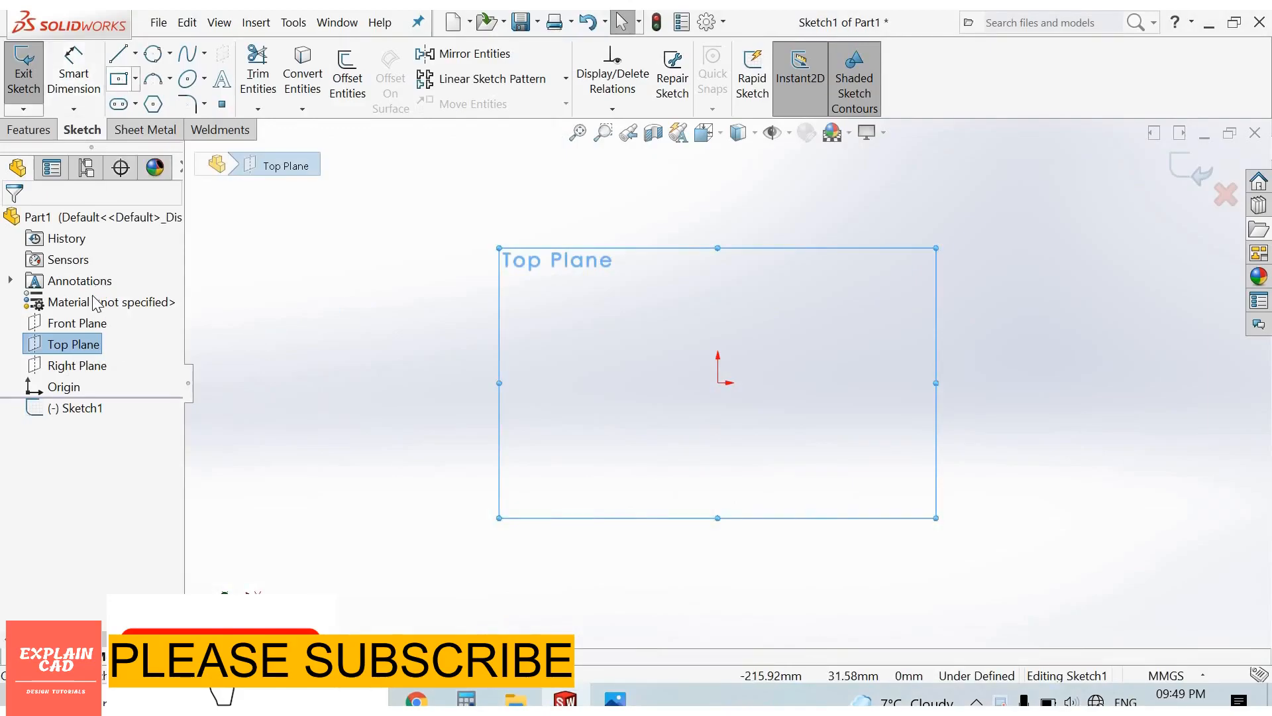
{"action": "left_click", "coordinate": [118, 78]}
{"action": "type", "text": "30"}
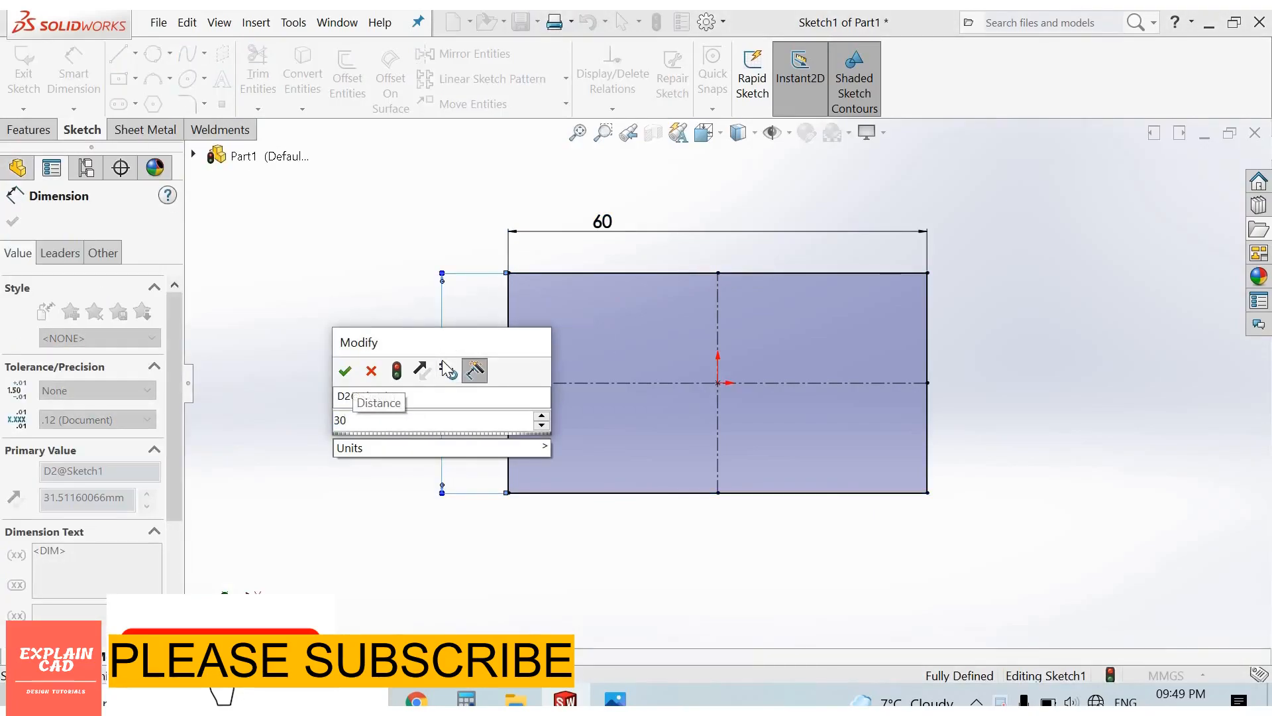
{"action": "left_click", "coordinate": [344, 371]}
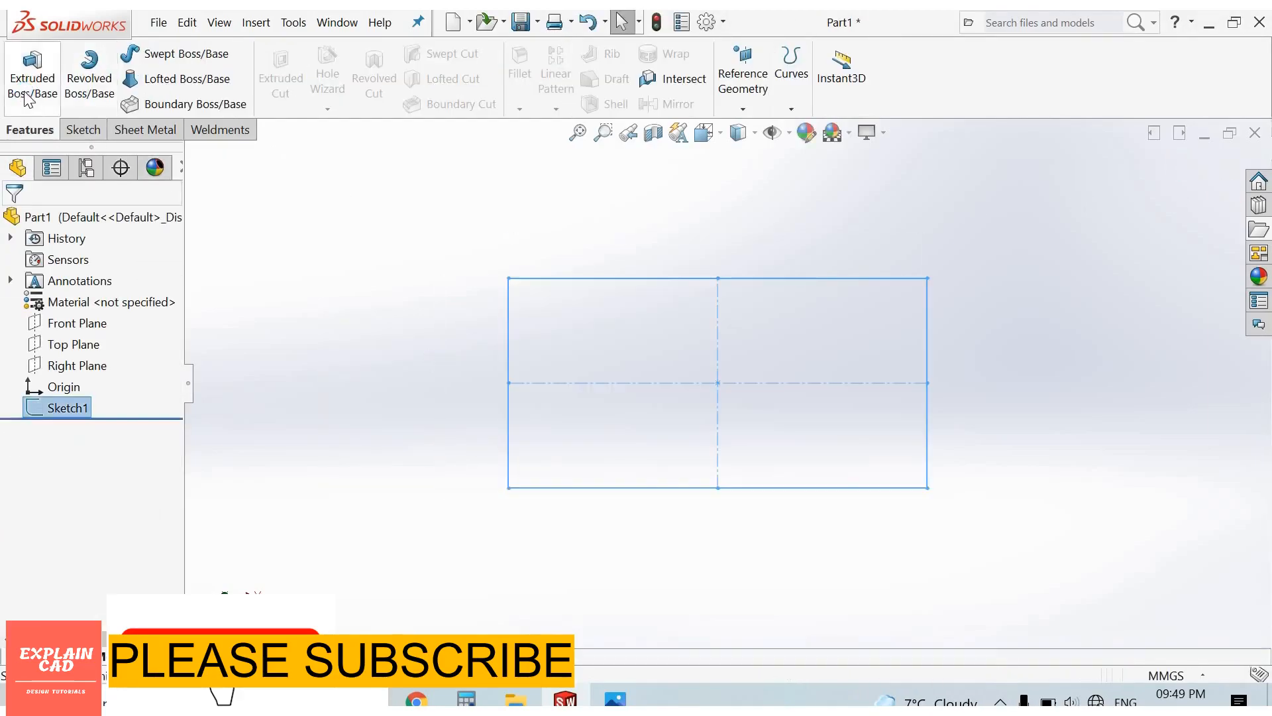
- Extrude the rectangle sketch to a depth of 30 mm
{"action": "left_click", "coordinate": [32, 73]}
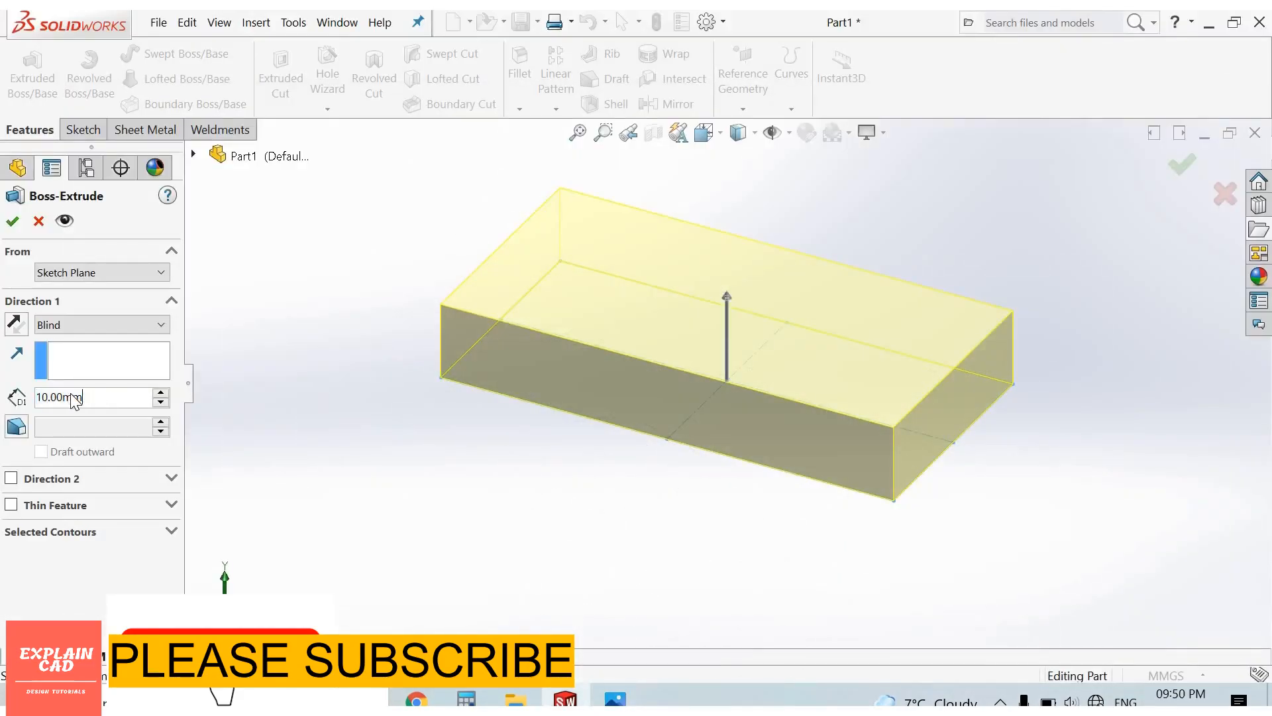
{"action": "type", "text": "30.00mm"}
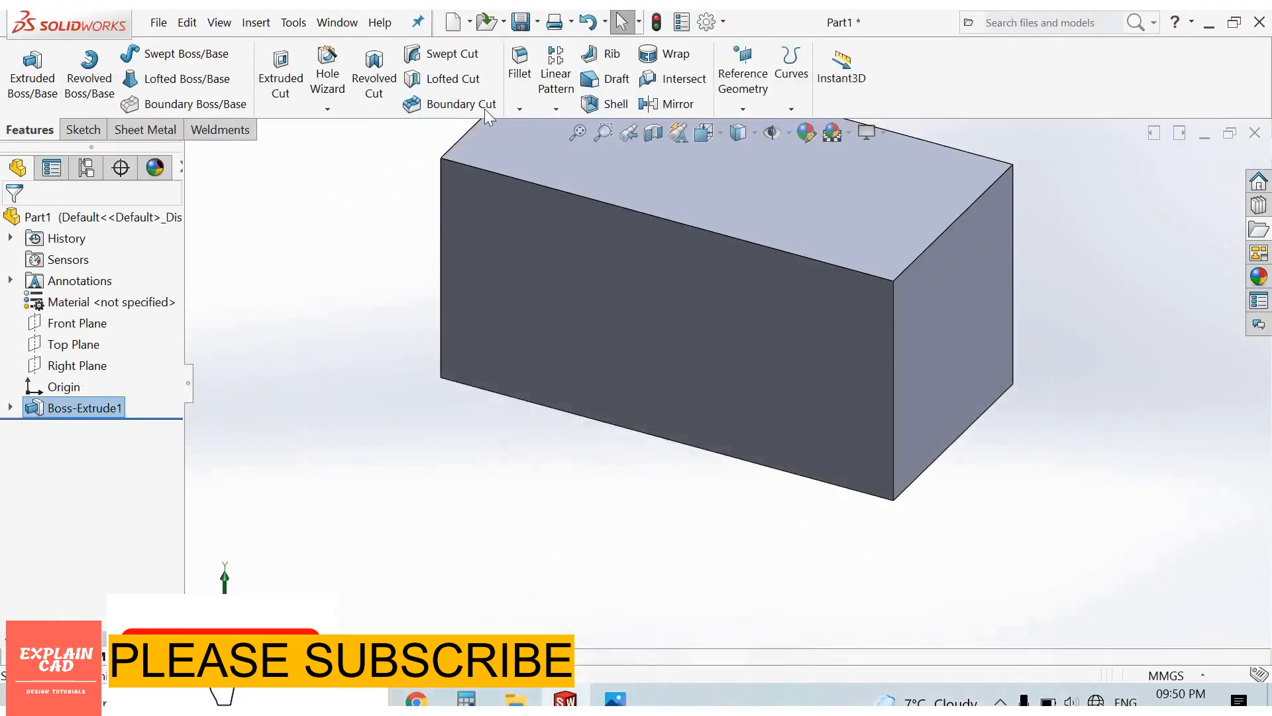
- Chamfer the two vertical end edges at 9 mm and 45°
{"action": "left_click", "coordinate": [517, 108]}
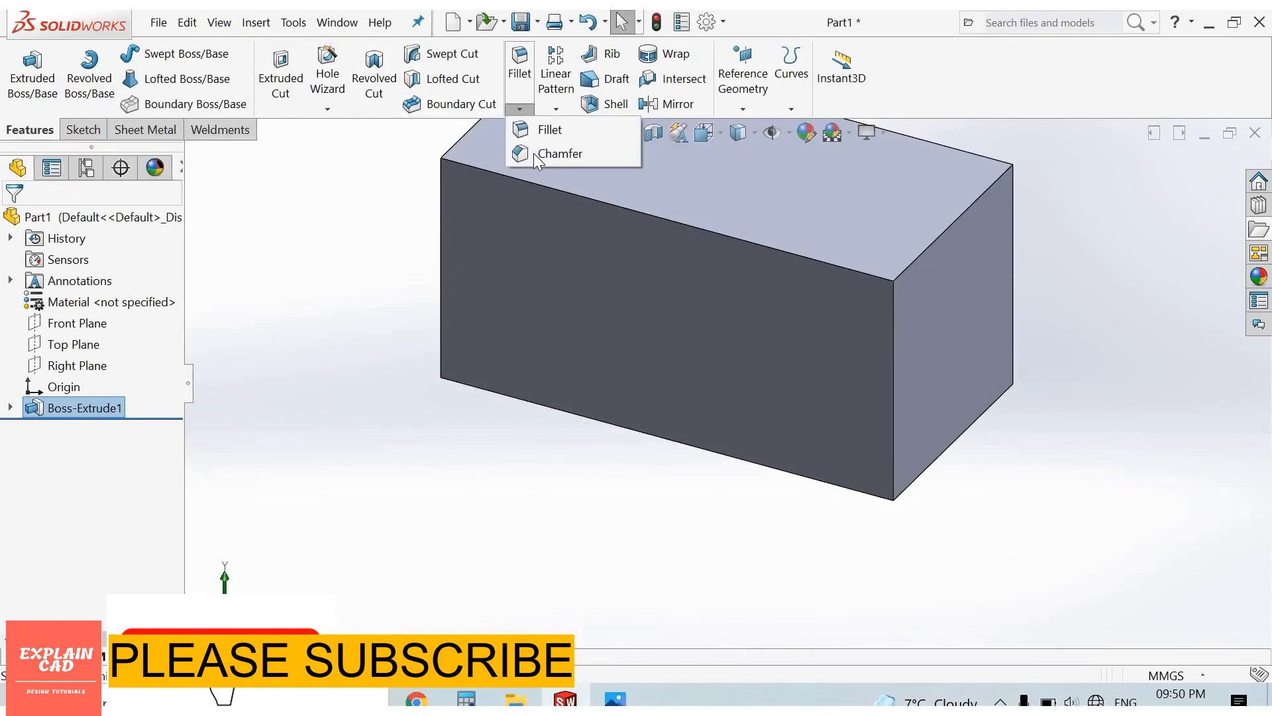
{"action": "left_click", "coordinate": [560, 153]}
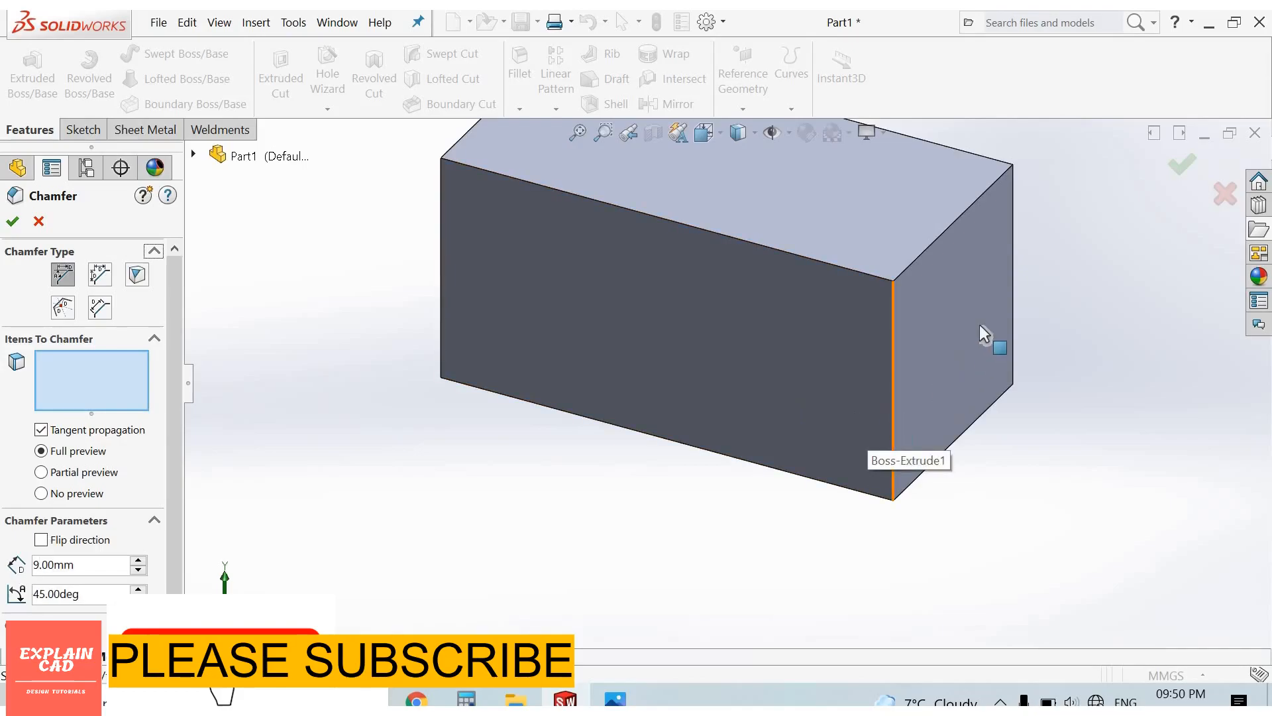
{"action": "left_click", "coordinate": [891, 324]}
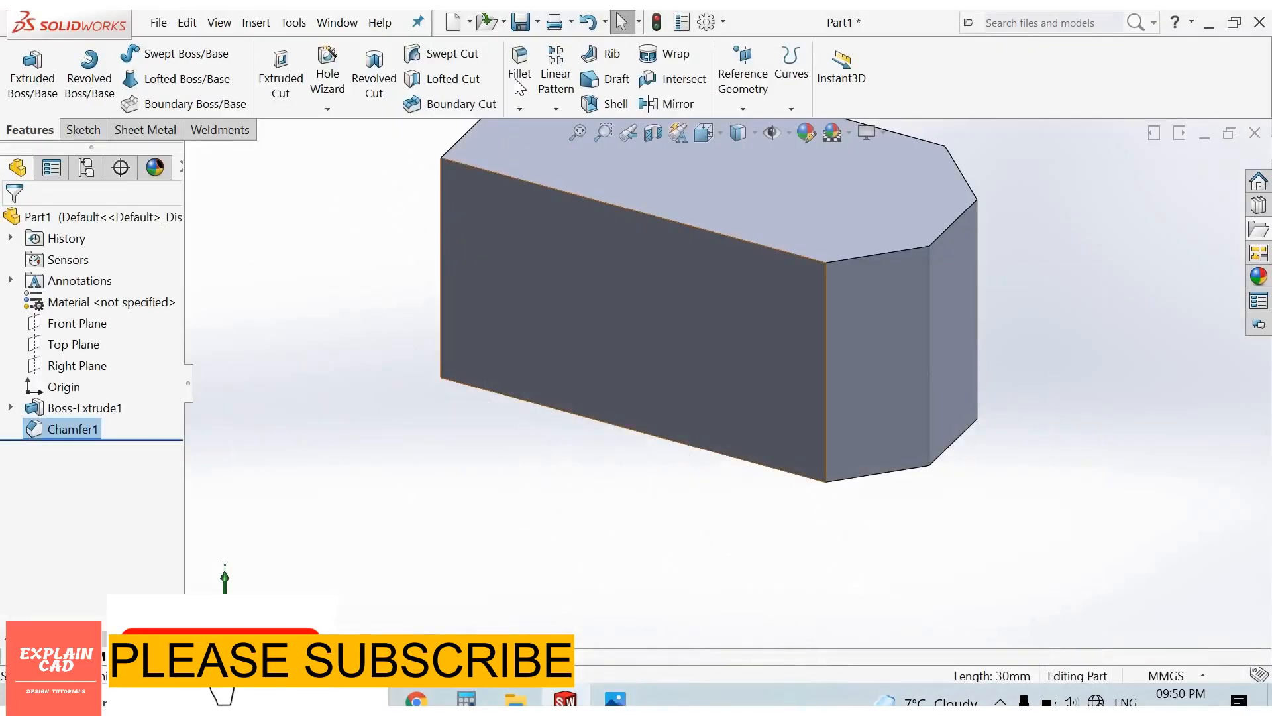
{"action": "left_click", "coordinate": [518, 61]}
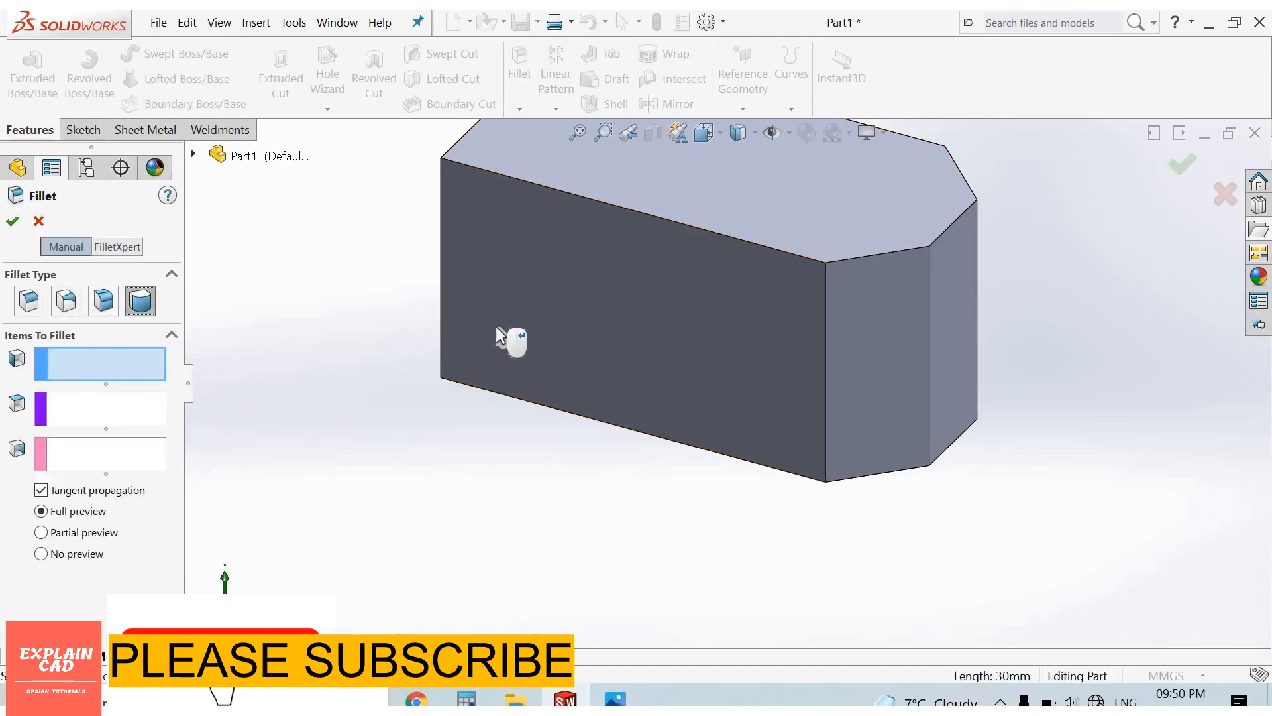
- Apply a full round fillet across the three end faces and confirm
{"action": "left_click", "coordinate": [506, 336]}
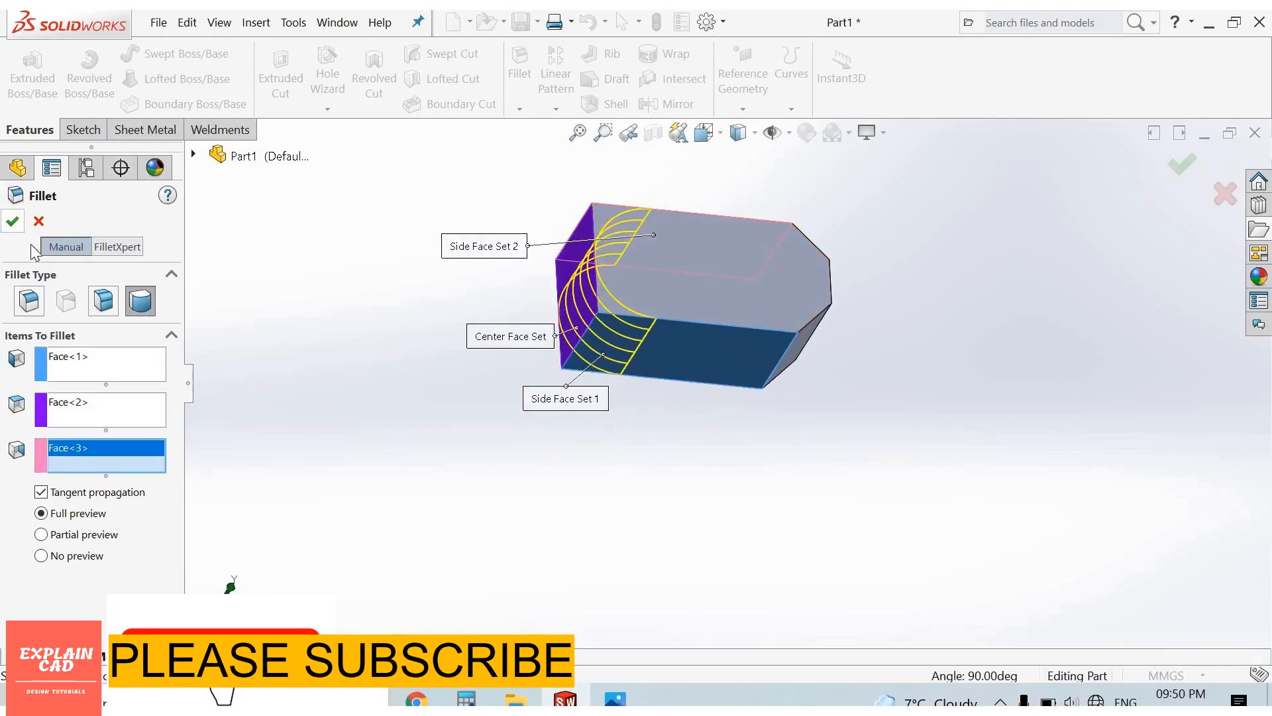
{"action": "left_click", "coordinate": [12, 221]}
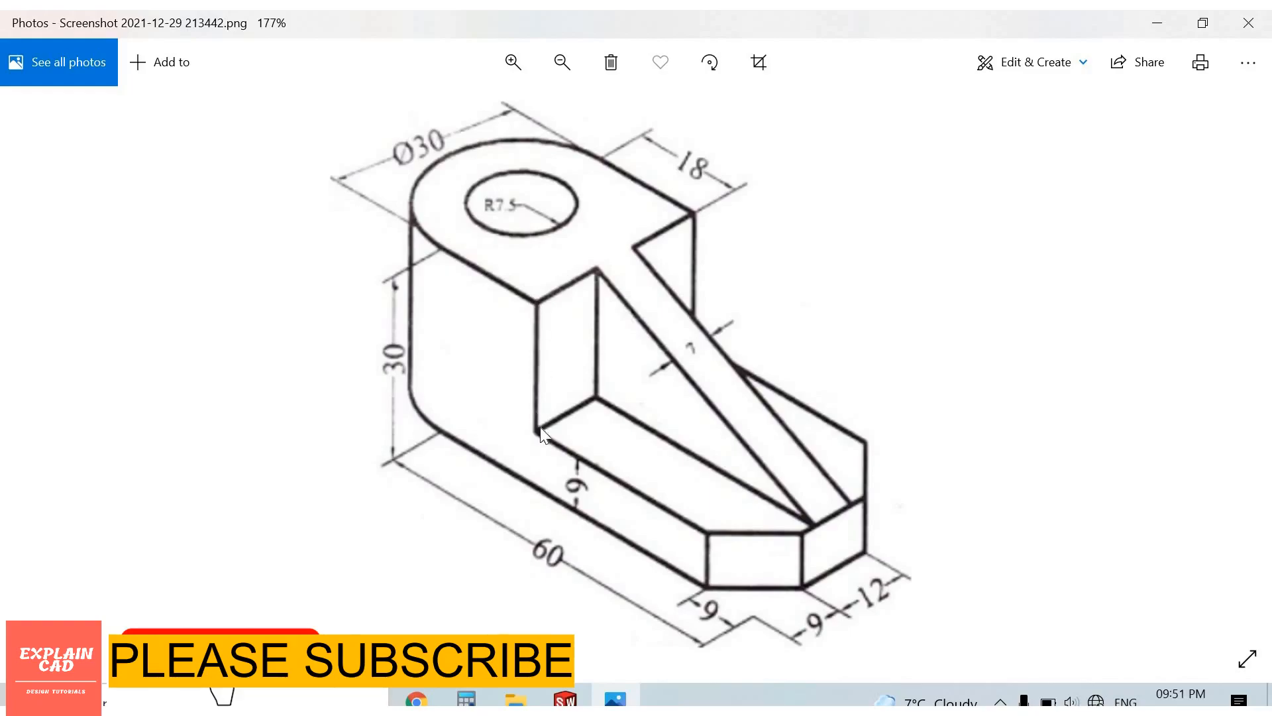
{"action": "mouse_move", "coordinate": [587, 511]}
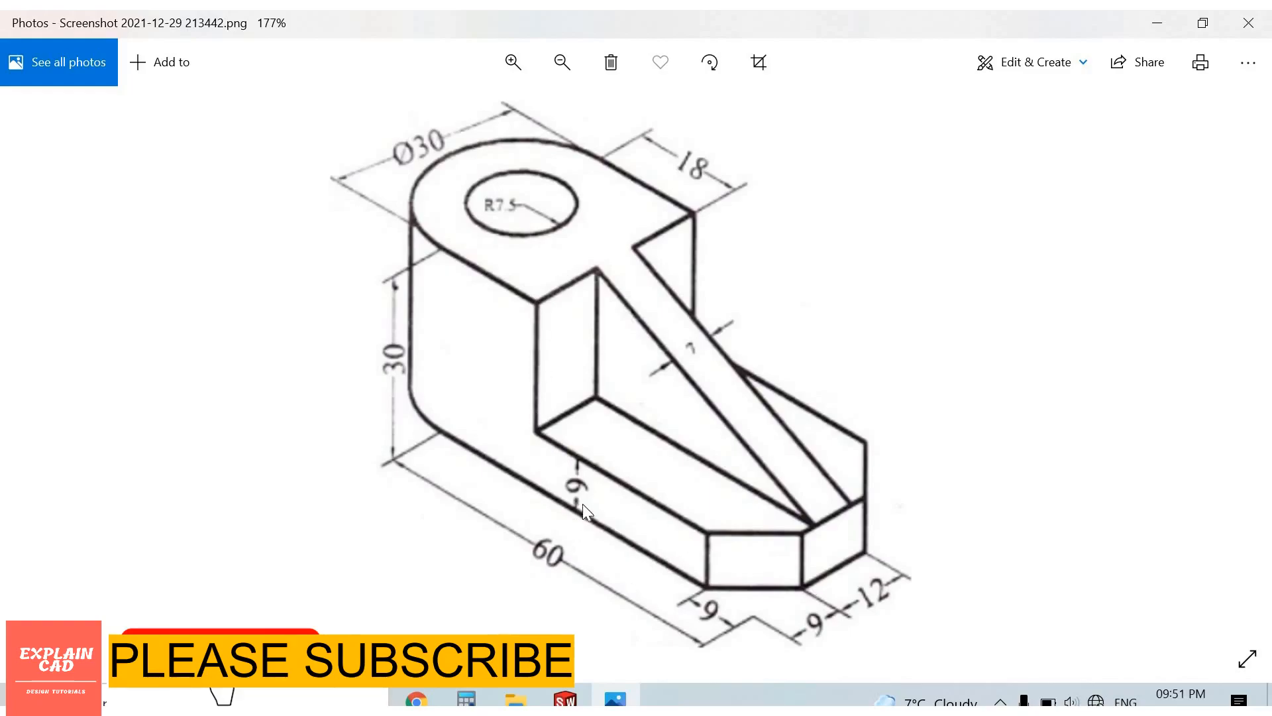
{"action": "mouse_move", "coordinate": [641, 292]}
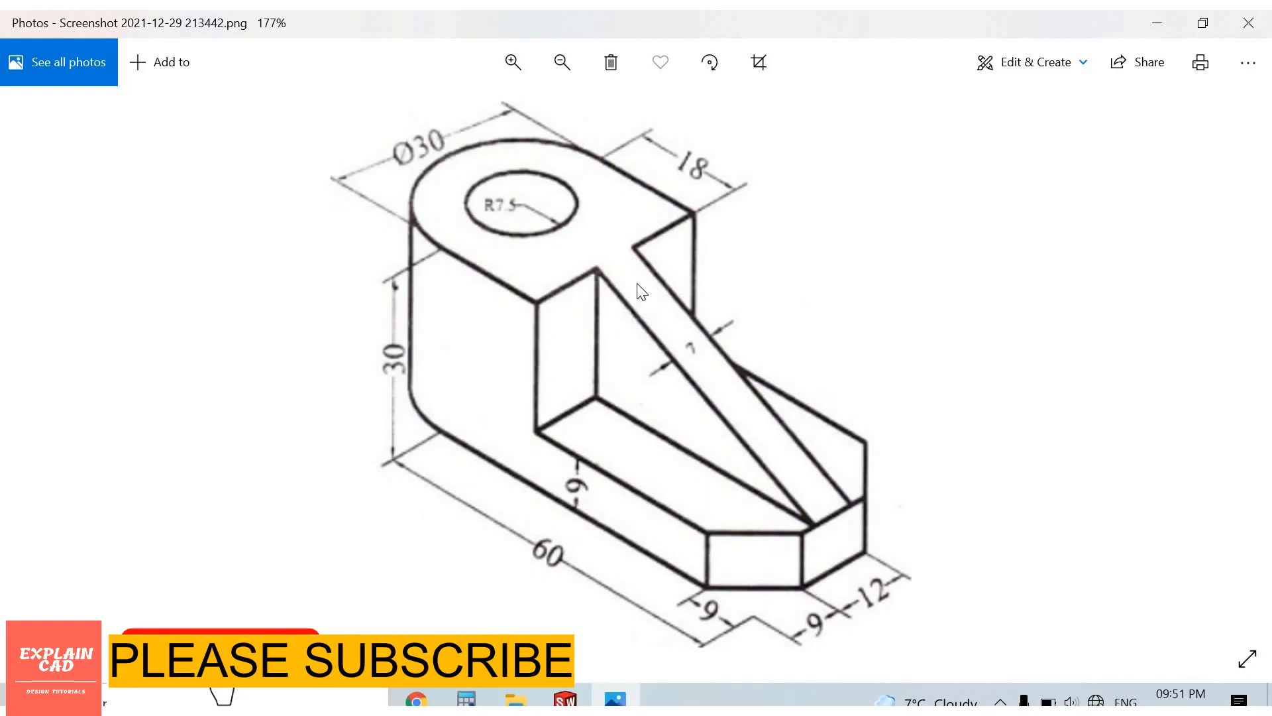
{"action": "mouse_move", "coordinate": [608, 167]}
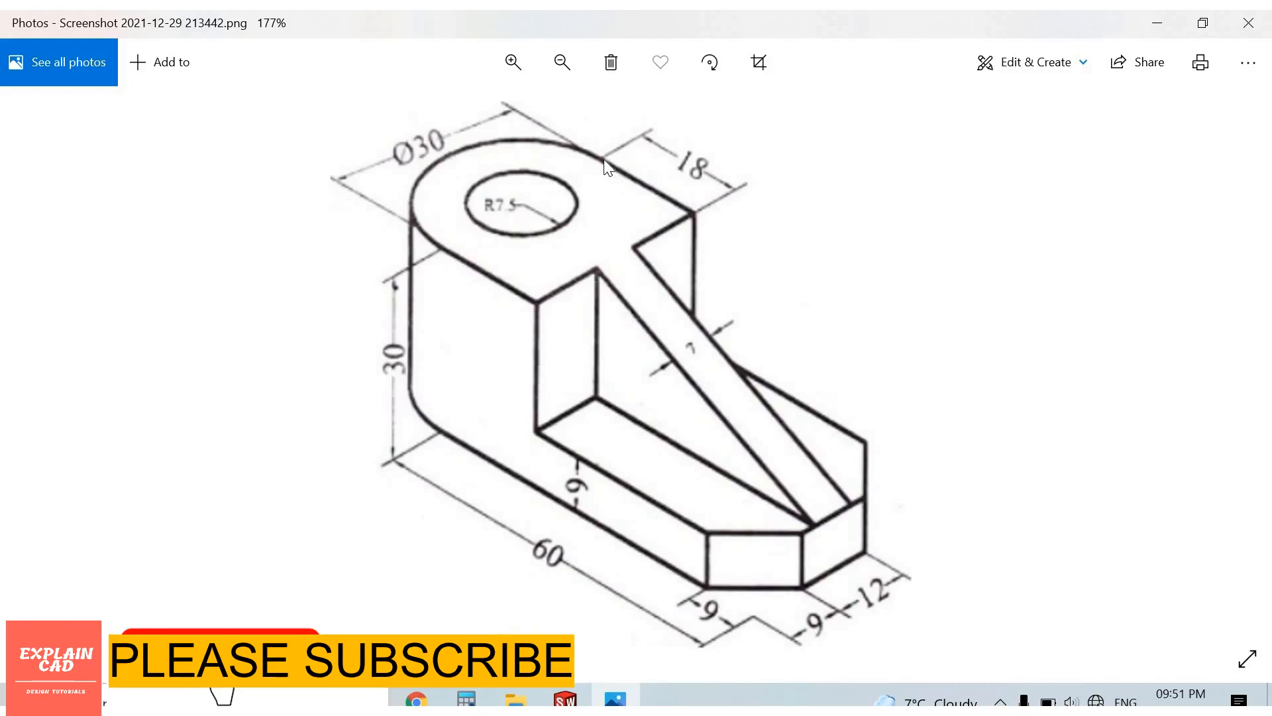
{"action": "mouse_move", "coordinate": [700, 214]}
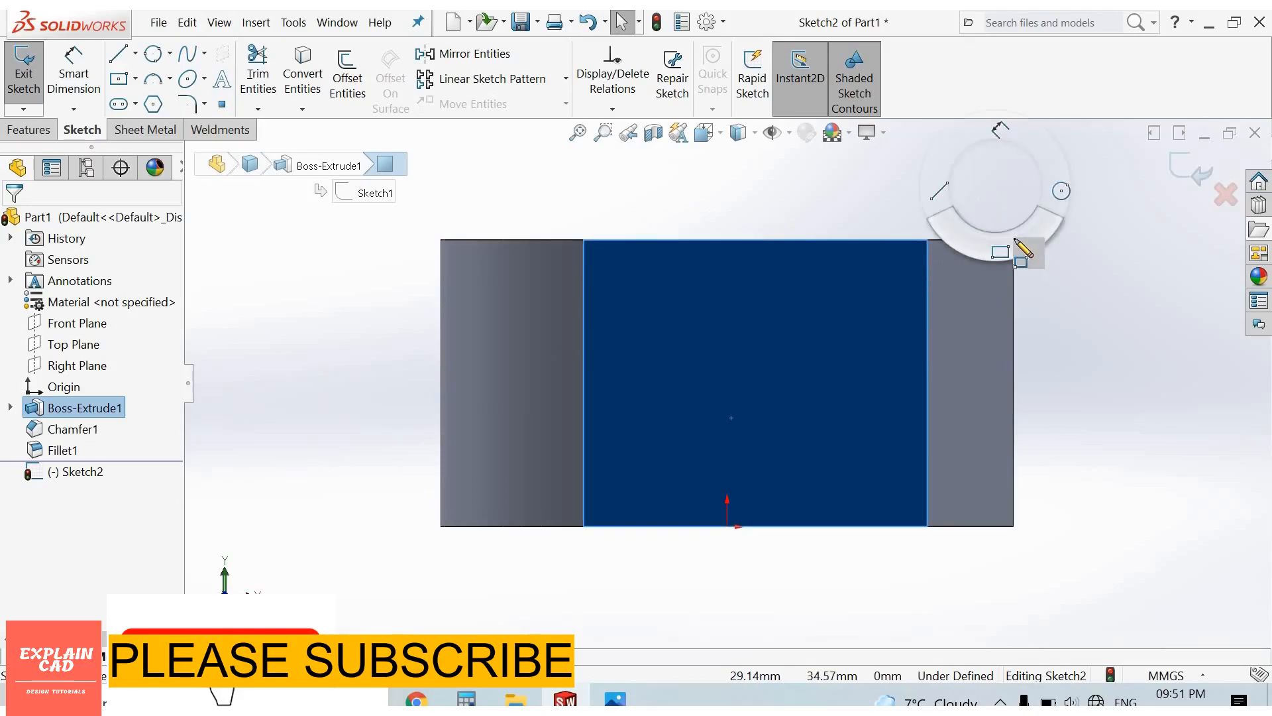
- Draw a front-face rectangle dimensioned 18 mm wide and 9 mm above the base
{"action": "left_click", "coordinate": [122, 79]}
{"action": "type", "text": "9"}
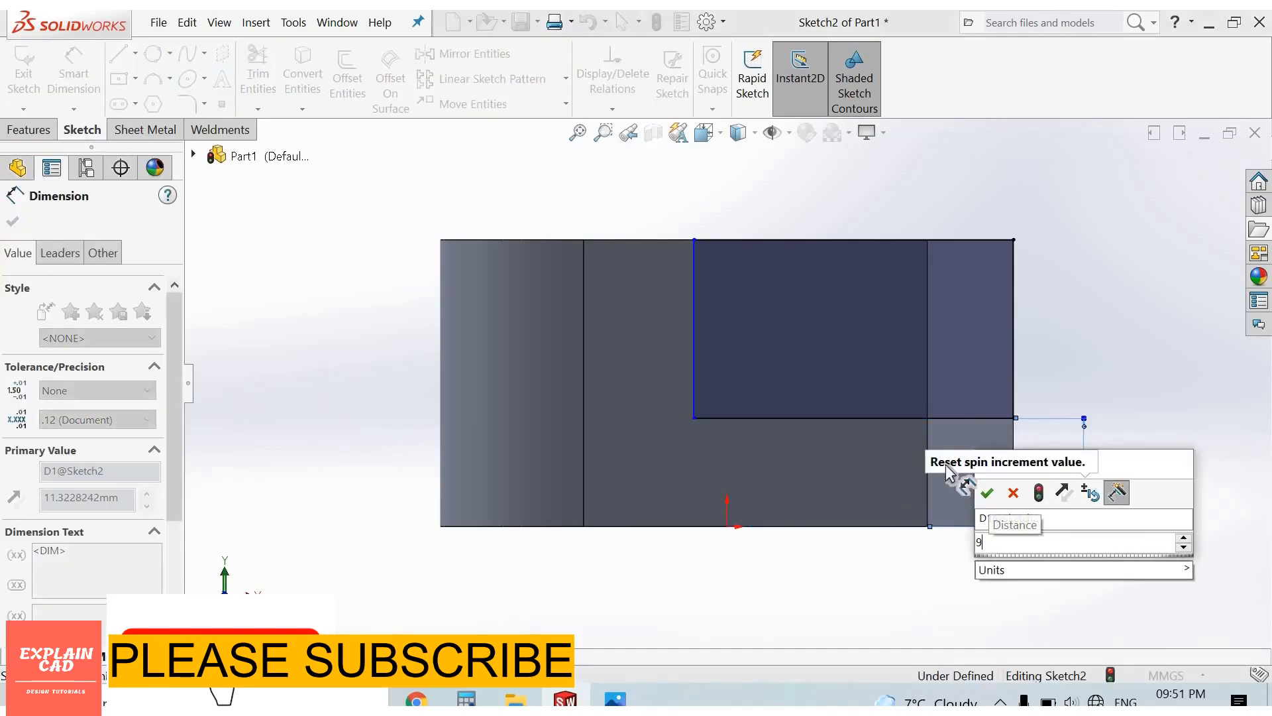
{"action": "left_click", "coordinate": [987, 493]}
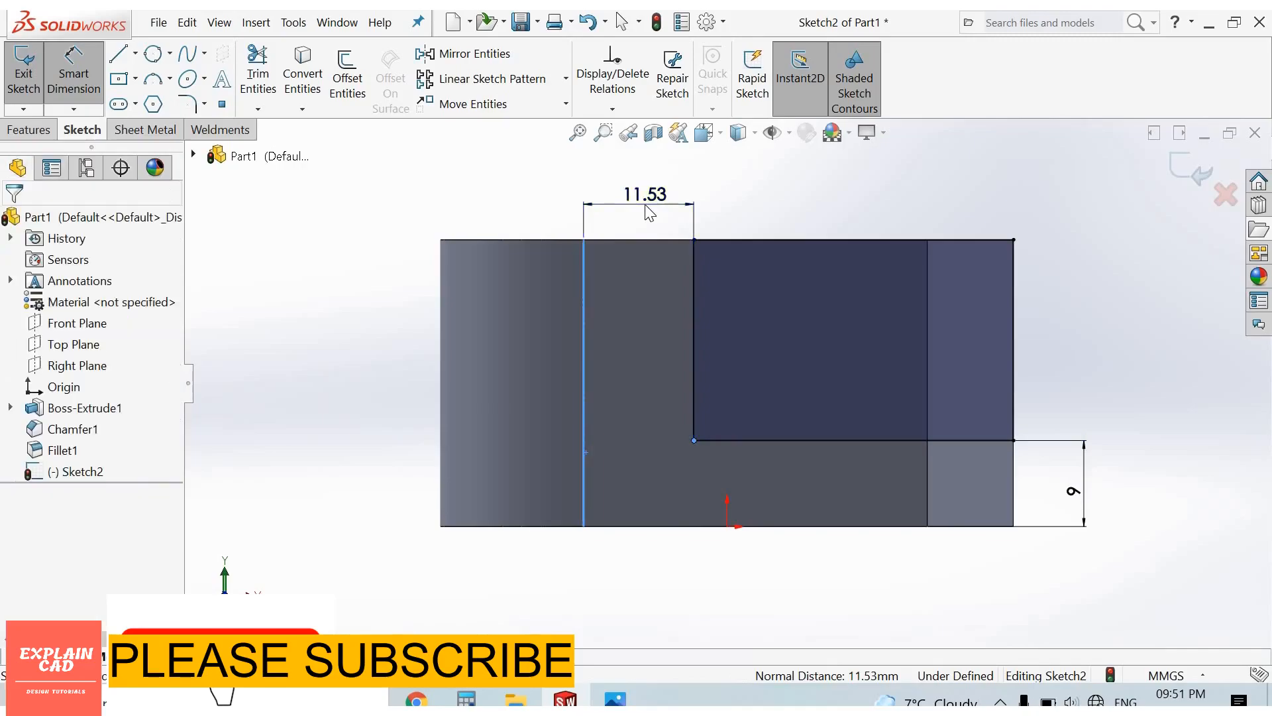
{"action": "left_click", "coordinate": [643, 195]}
{"action": "type", "text": "18"}
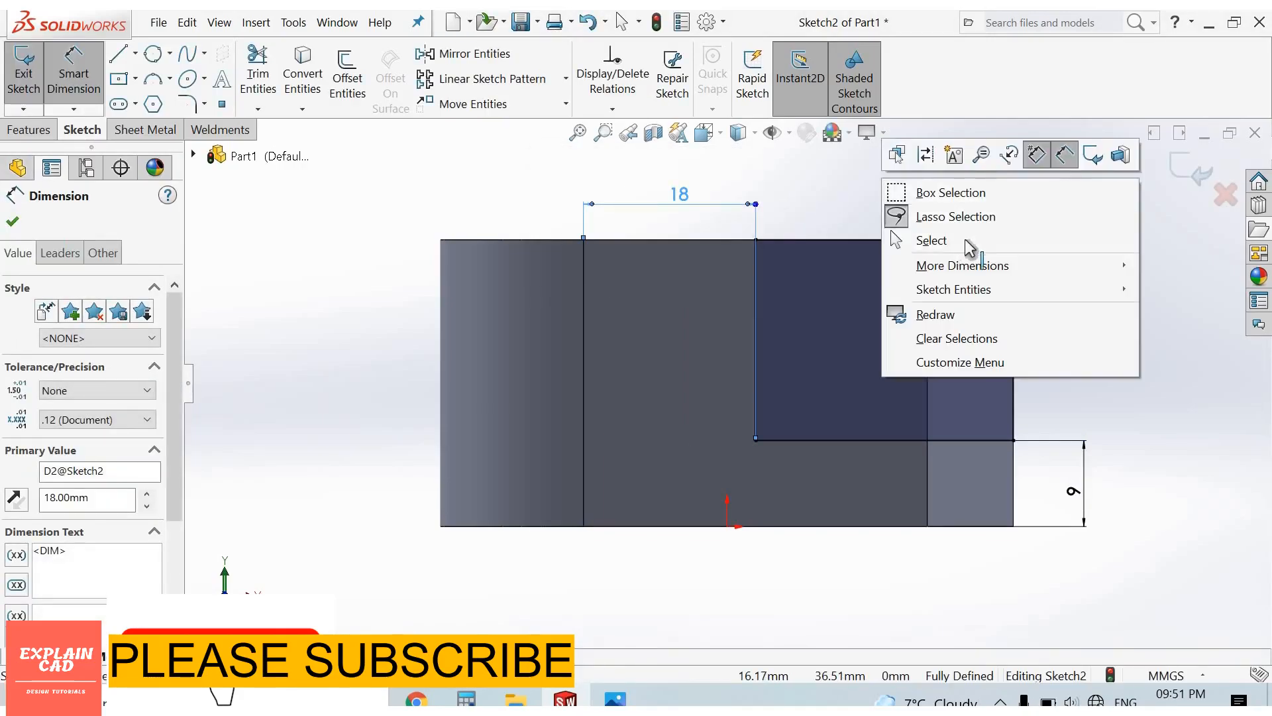
{"action": "left_click", "coordinate": [932, 240]}
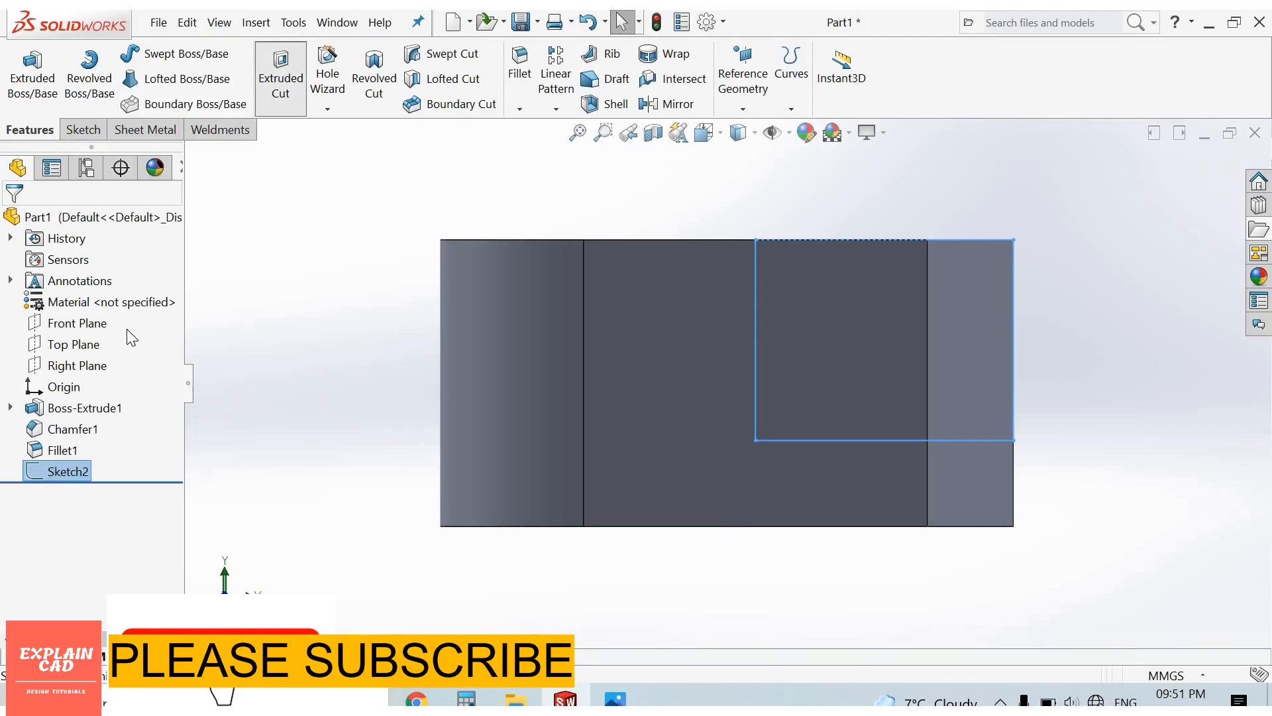
- Extrude-cut the rectangle Through All to form the lower step
{"action": "left_click", "coordinate": [280, 72]}
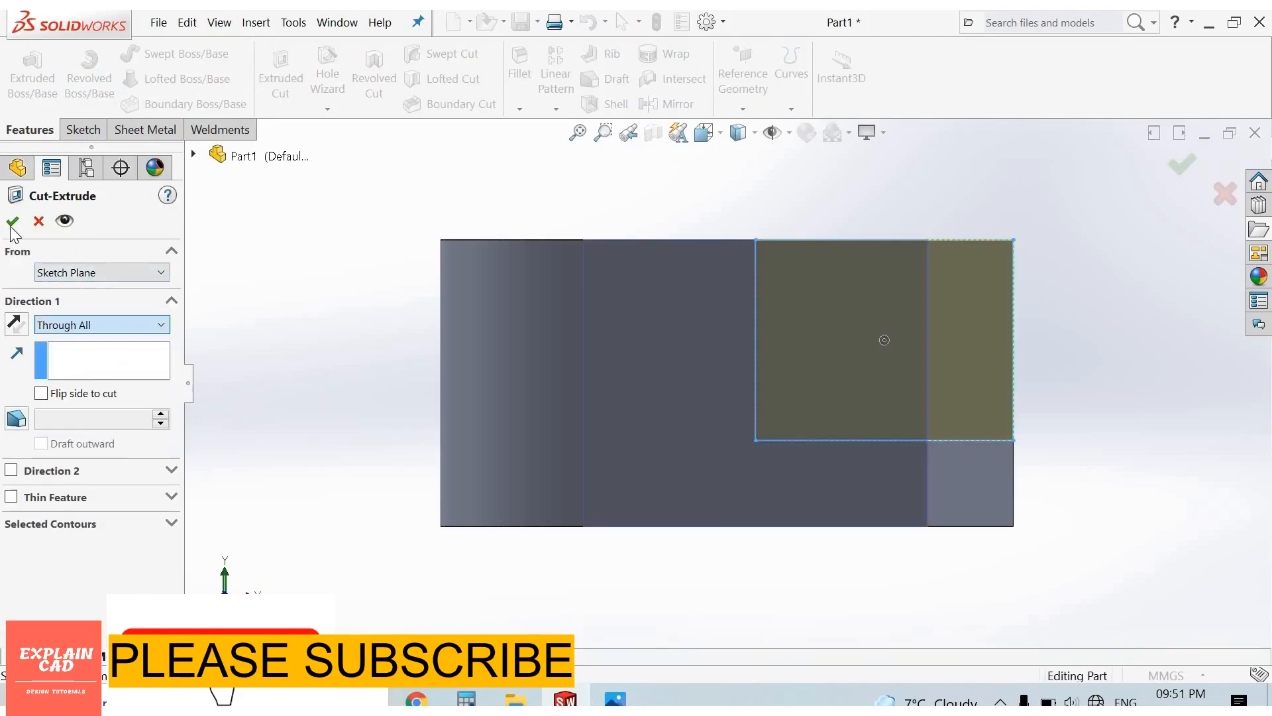
{"action": "left_click", "coordinate": [11, 221]}
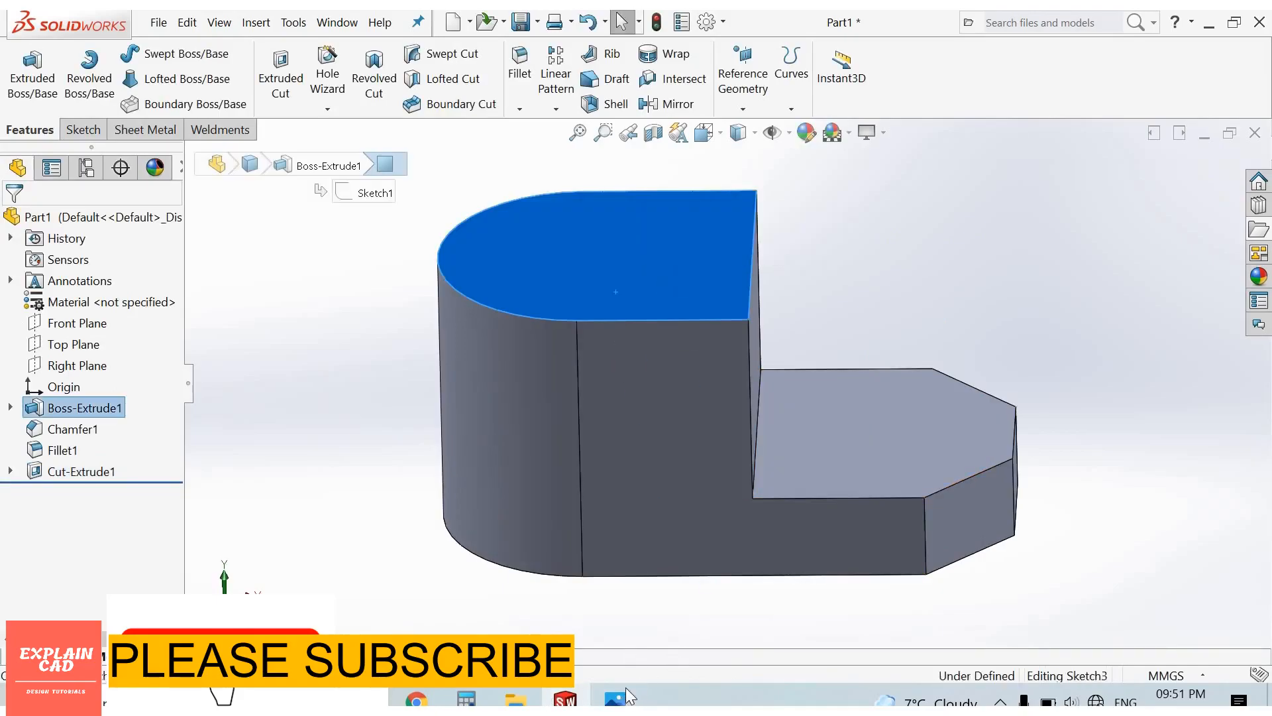
- Switch to the bracket reference drawing in Windows Photos
{"action": "left_click", "coordinate": [614, 696]}
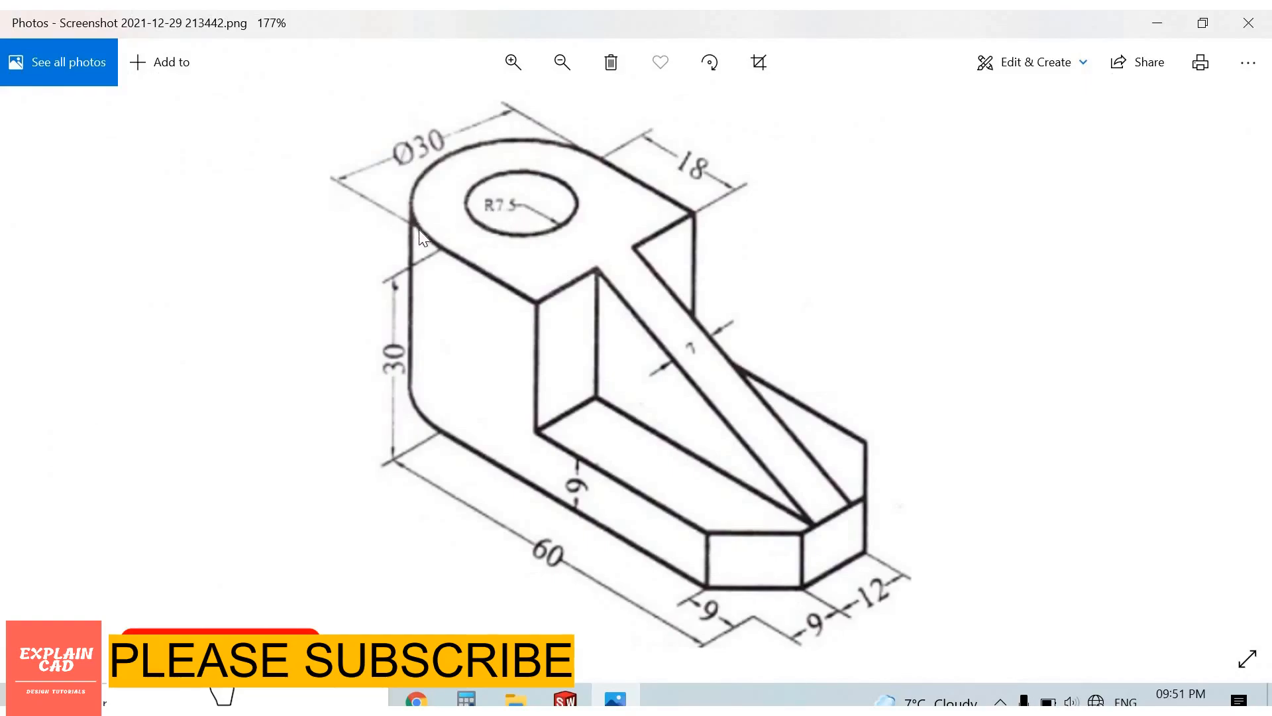
{"action": "mouse_move", "coordinate": [416, 192]}
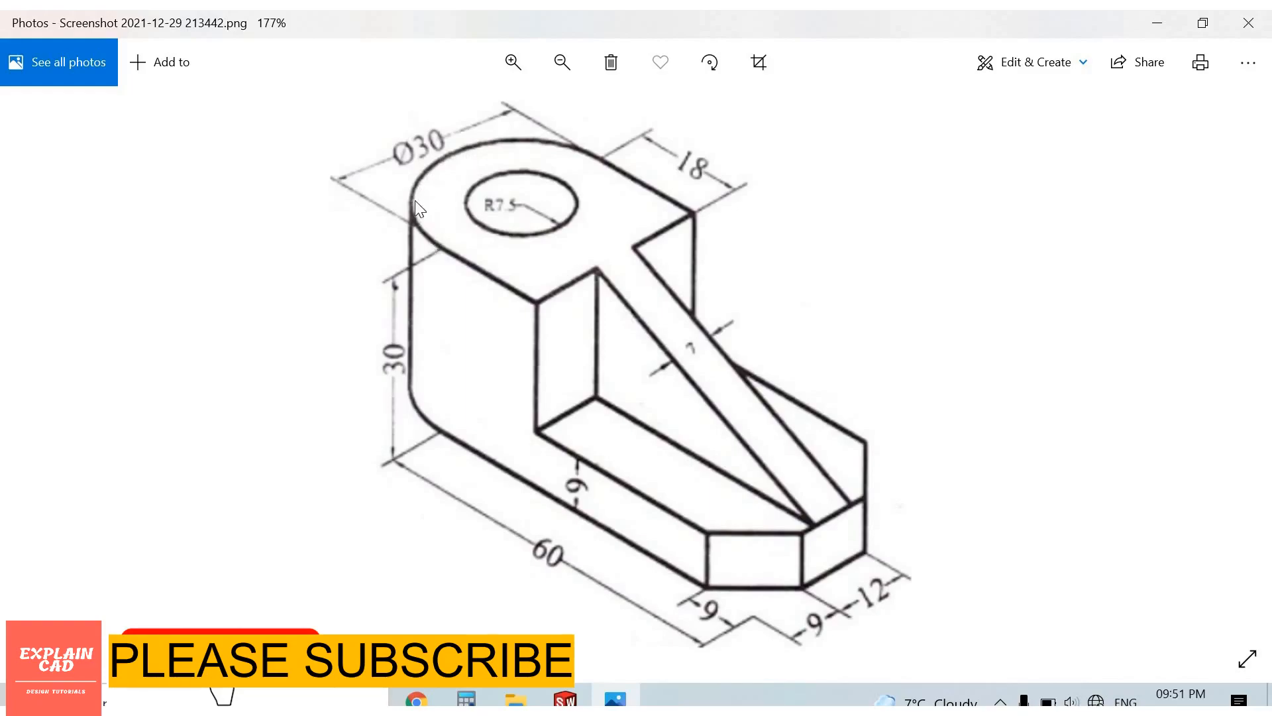
{"action": "mouse_move", "coordinate": [515, 219]}
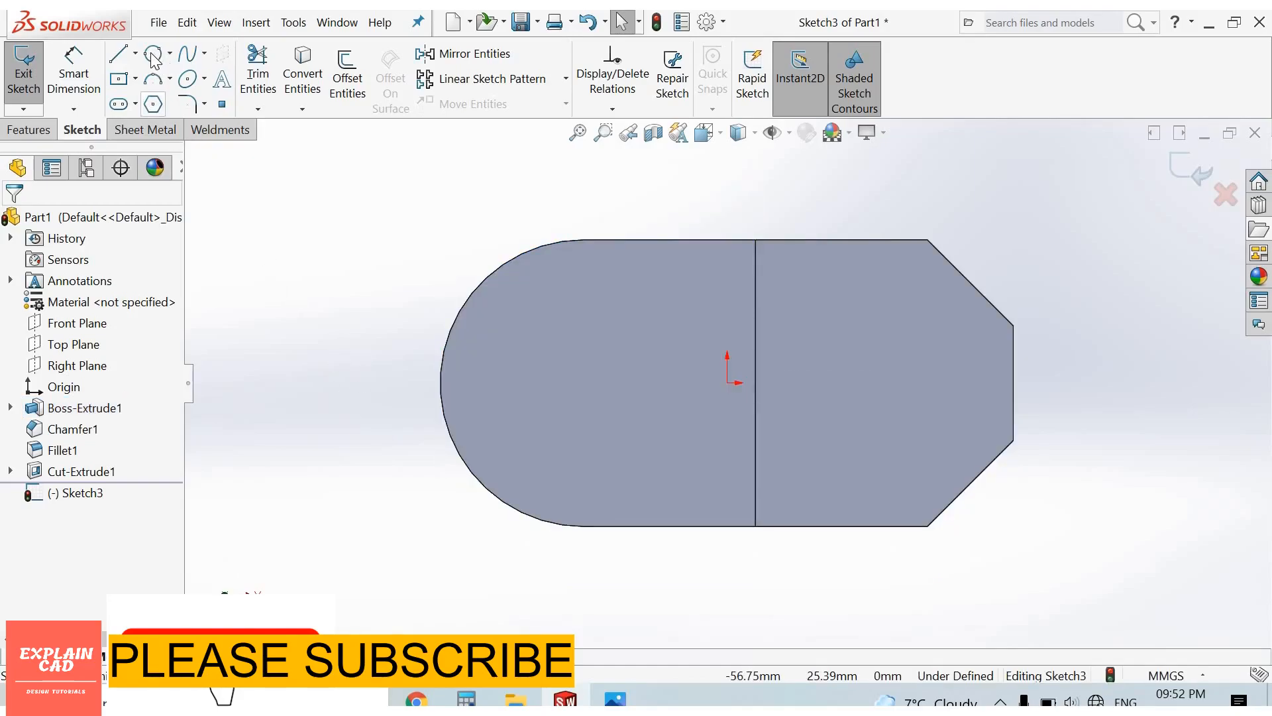
- Draw a circle at the rounded end's centre with diameter 7.5*2
{"action": "left_click", "coordinate": [152, 54]}
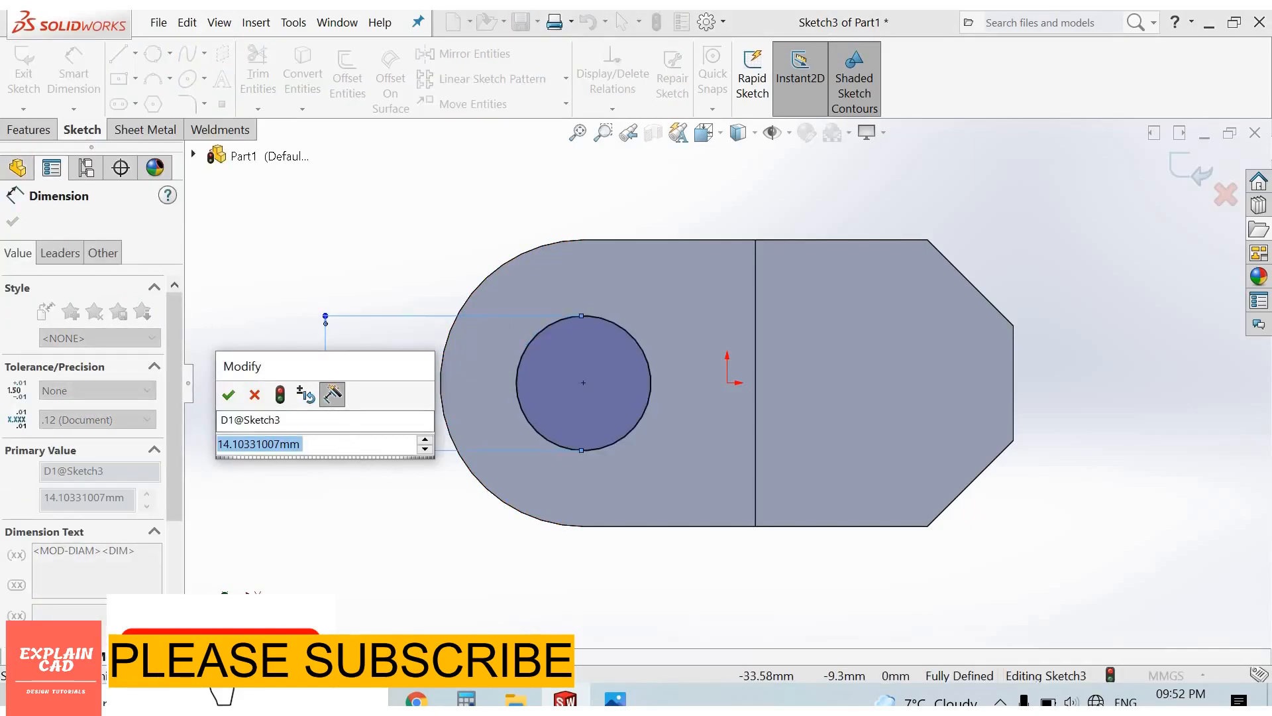
{"action": "type", "text": "7.5*2"}
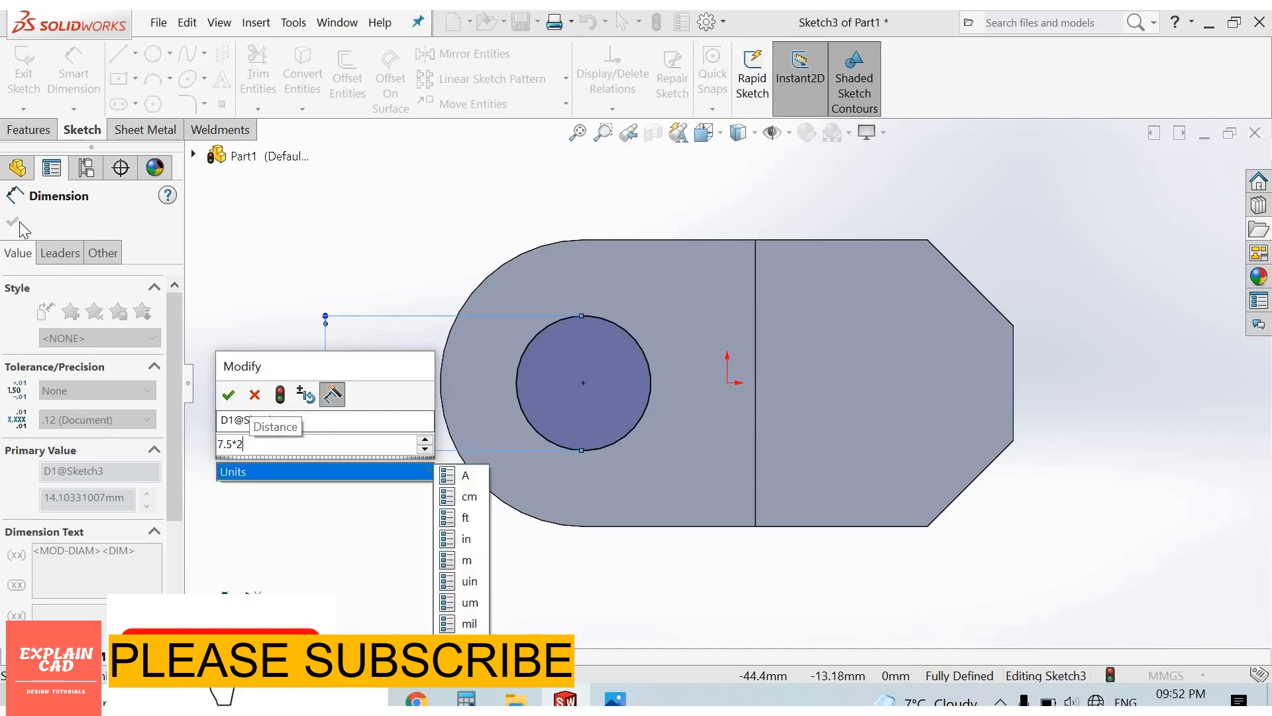
{"action": "left_click", "coordinate": [228, 394]}
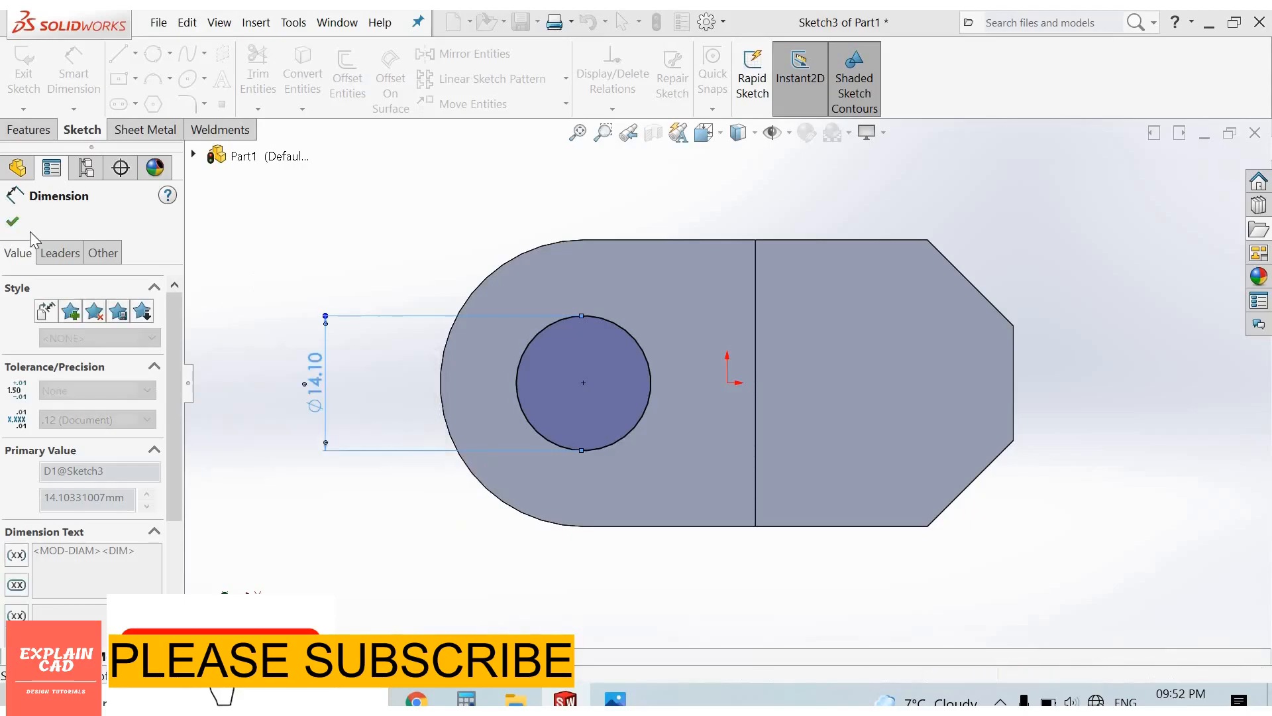
{"action": "left_click", "coordinate": [12, 221]}
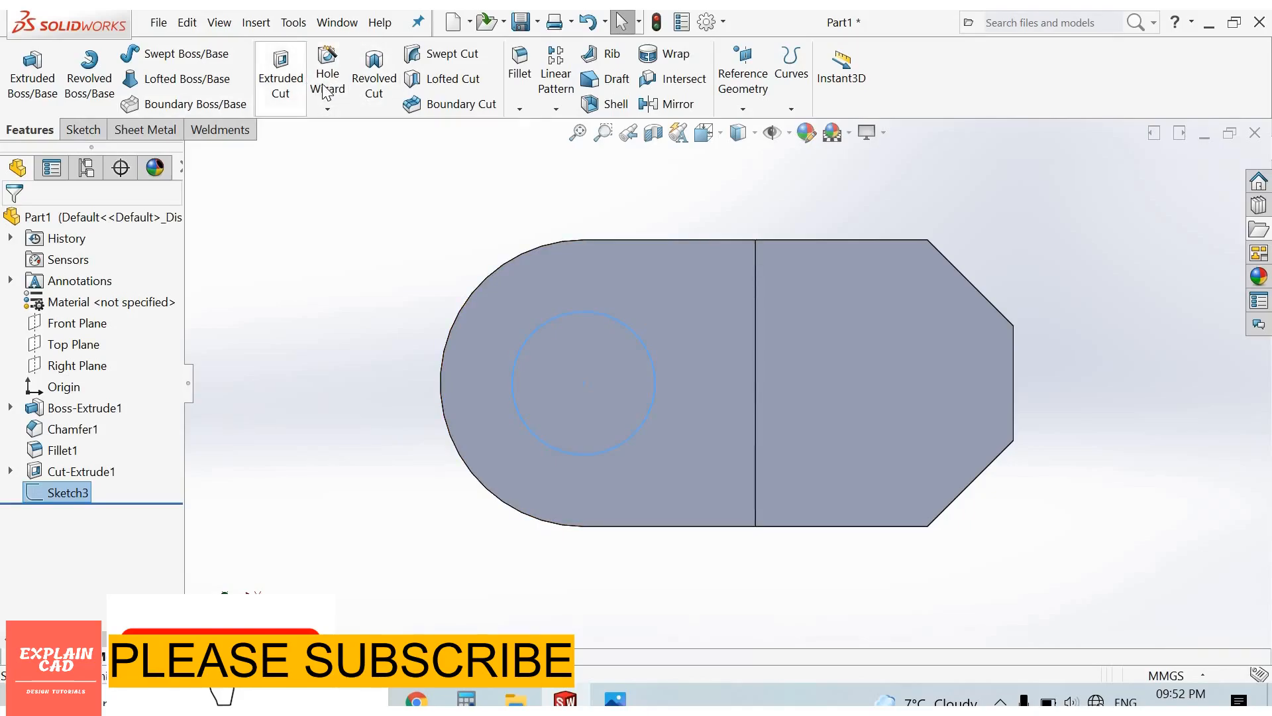
{"action": "mouse_move", "coordinate": [327, 72]}
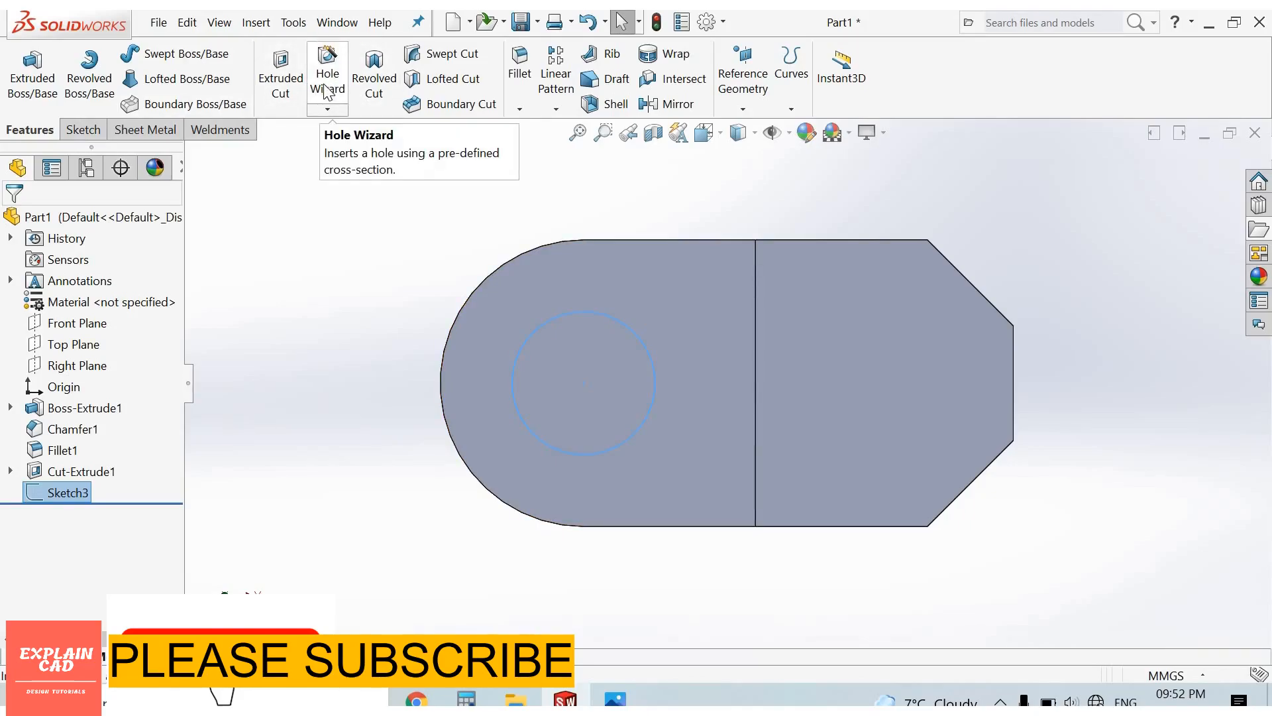
{"action": "mouse_move", "coordinate": [445, 412]}
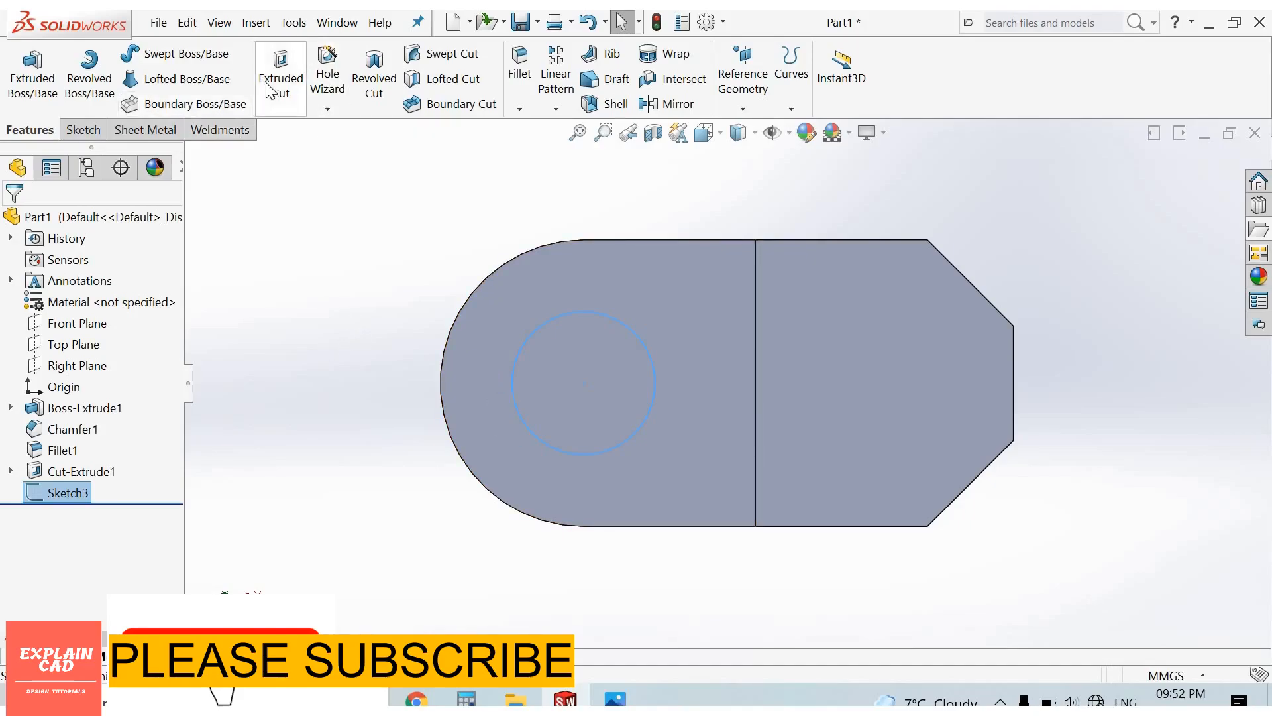
{"action": "mouse_move", "coordinate": [280, 73]}
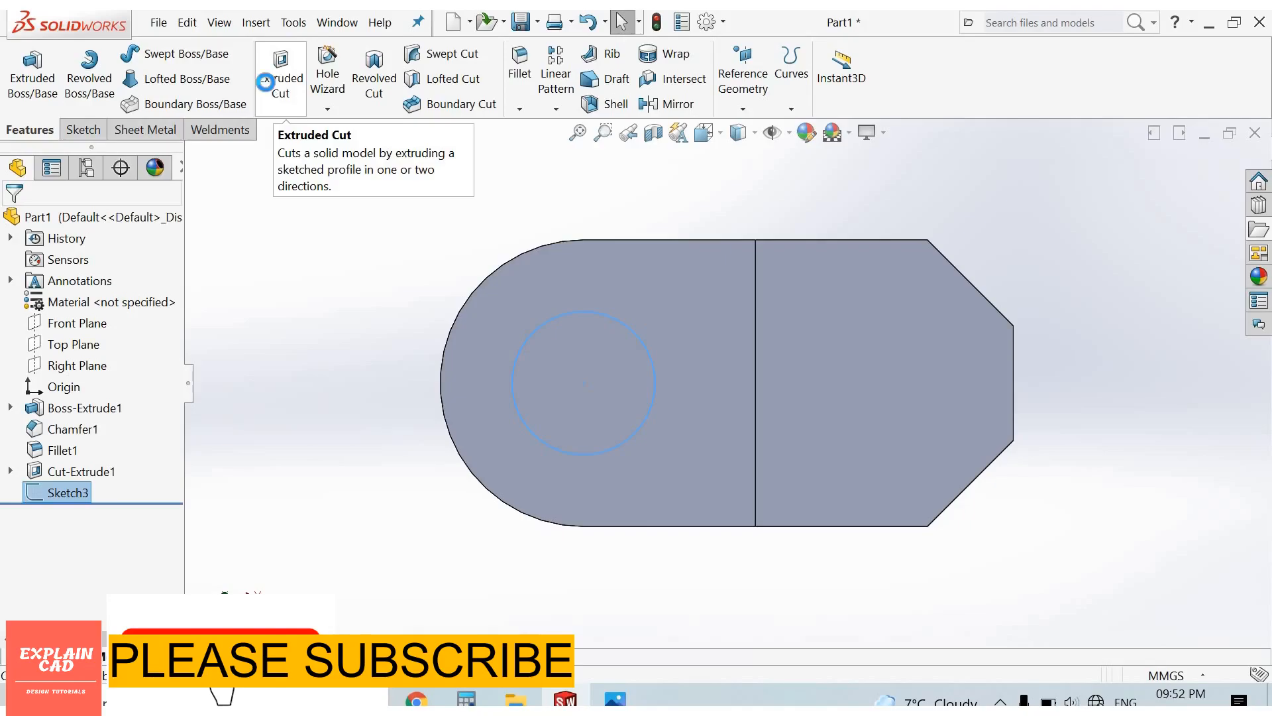
- Cut the circle Through All to make the hole, then view the reference drawing
{"action": "left_click", "coordinate": [279, 73]}
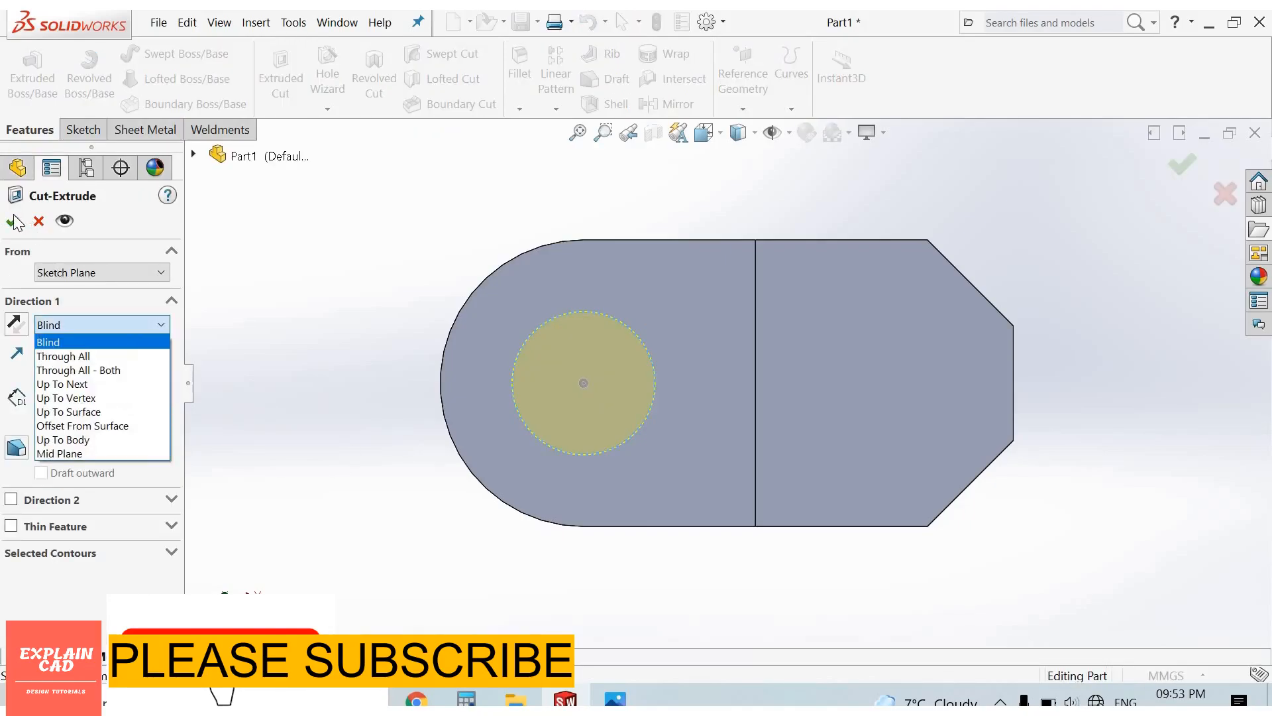
{"action": "left_click", "coordinate": [1181, 164]}
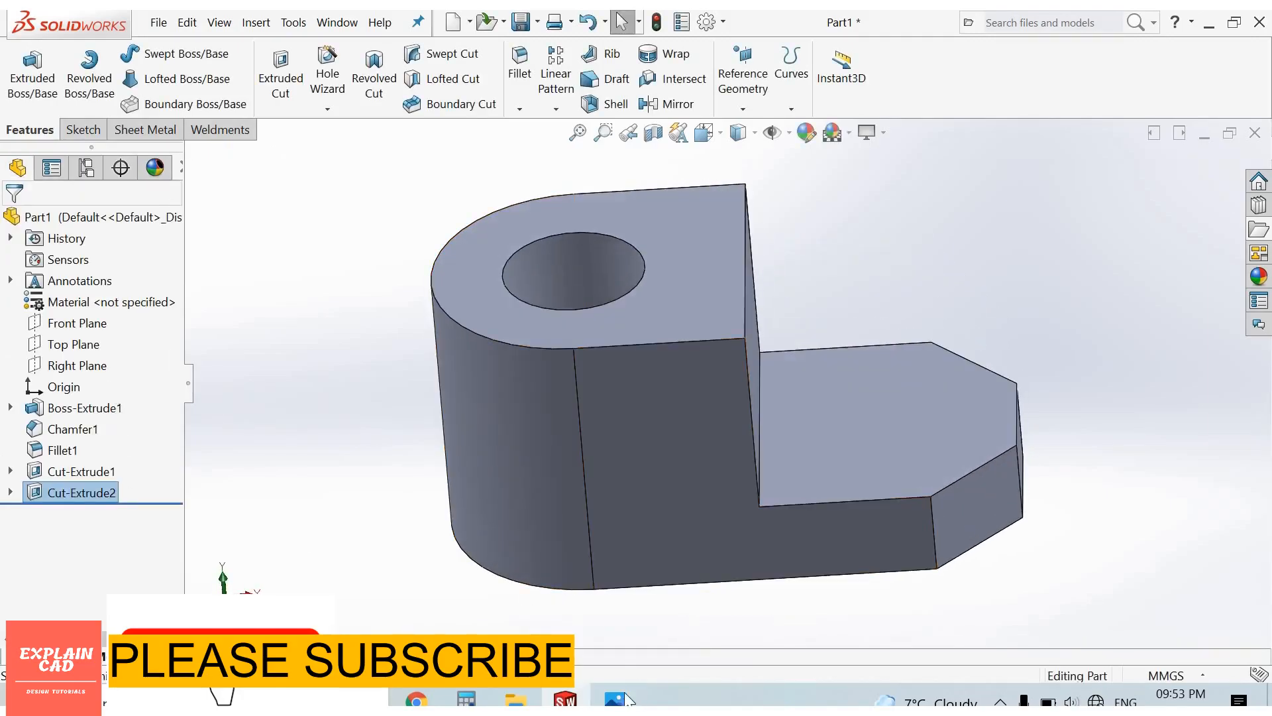
{"action": "left_click", "coordinate": [614, 698]}
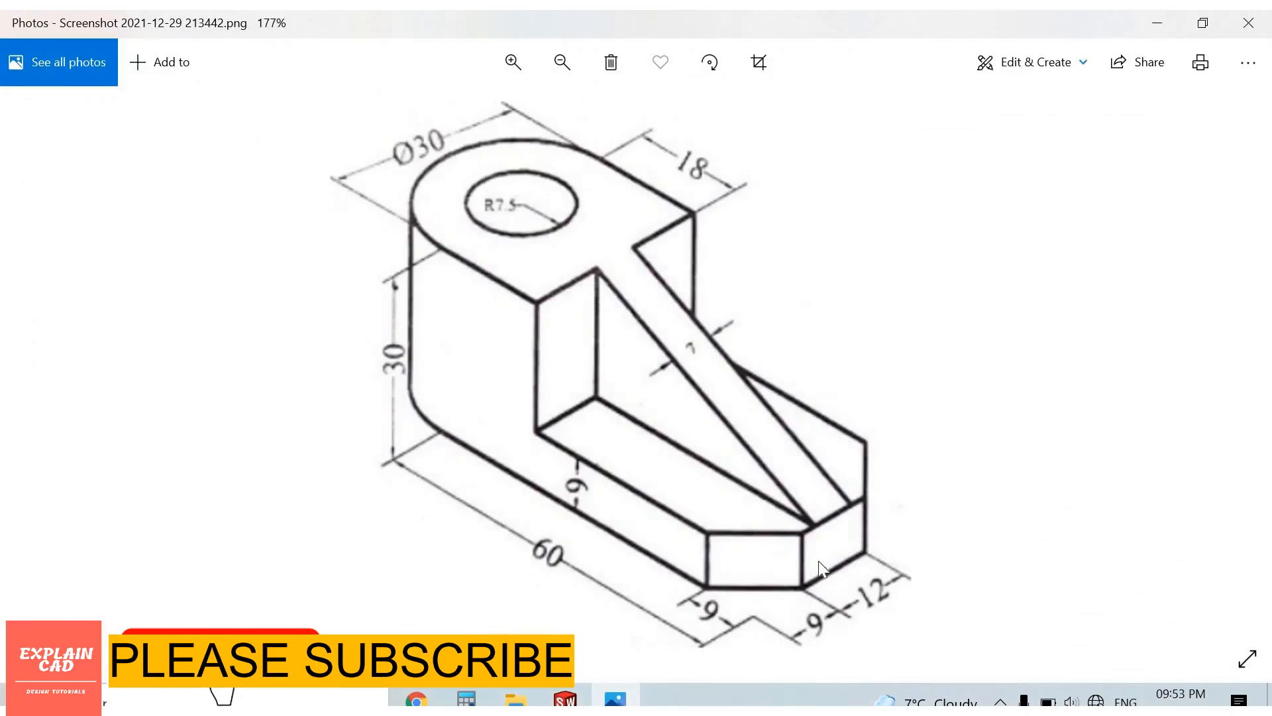
{"action": "mouse_move", "coordinate": [507, 604]}
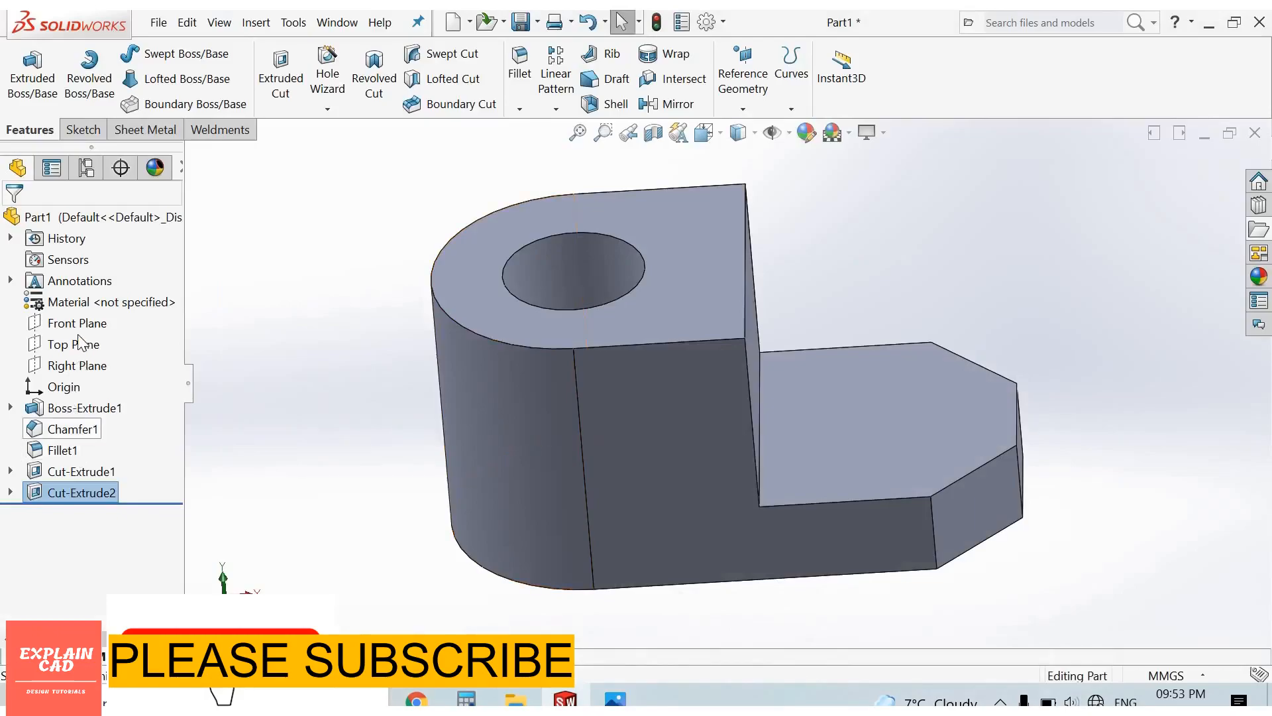
- Draw a slanted line on the Front Plane from the tall block's top to the step
{"action": "left_click", "coordinate": [77, 323]}
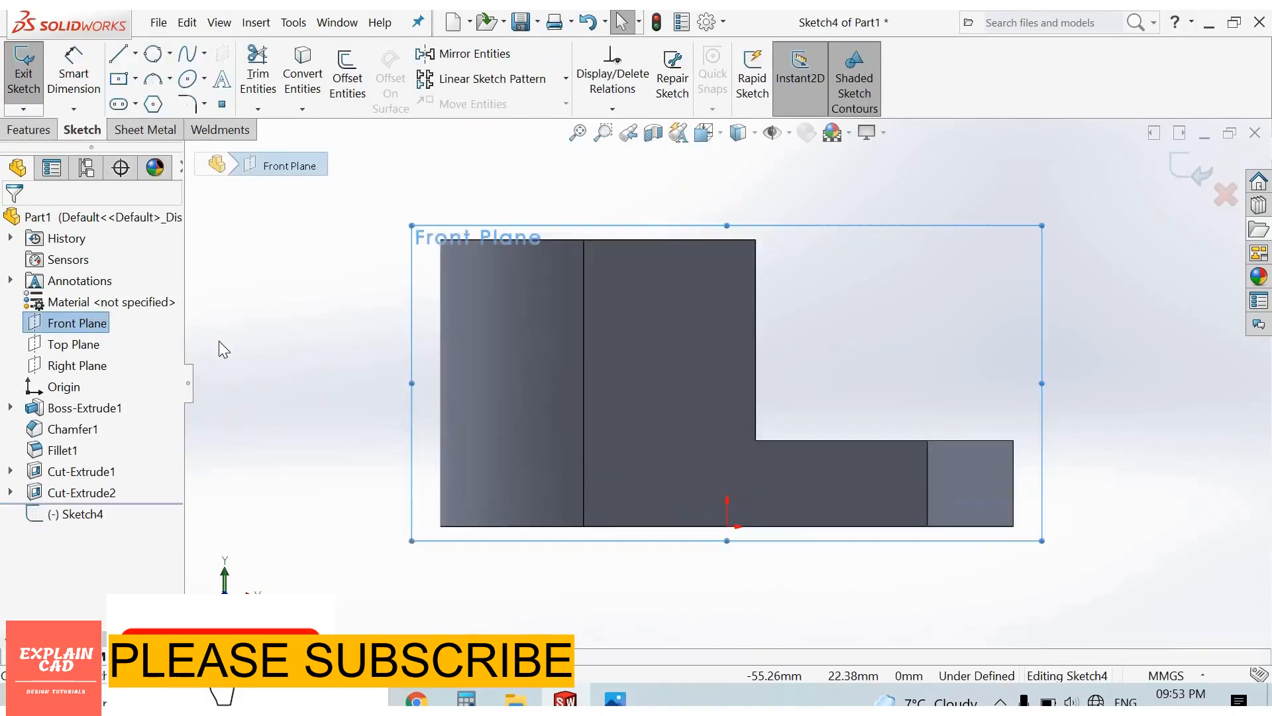
{"action": "mouse_move", "coordinate": [767, 252]}
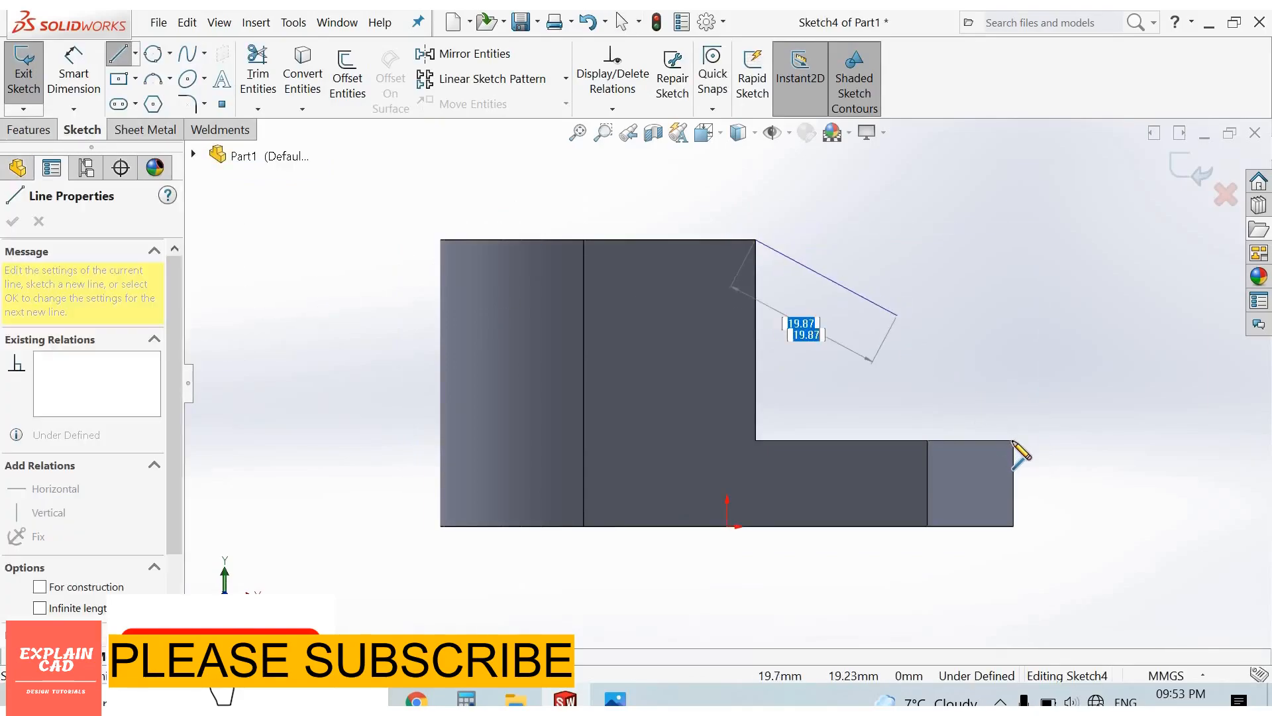
{"action": "left_click_drag", "start_coordinate": [846, 357], "coordinate": [1012, 440]}
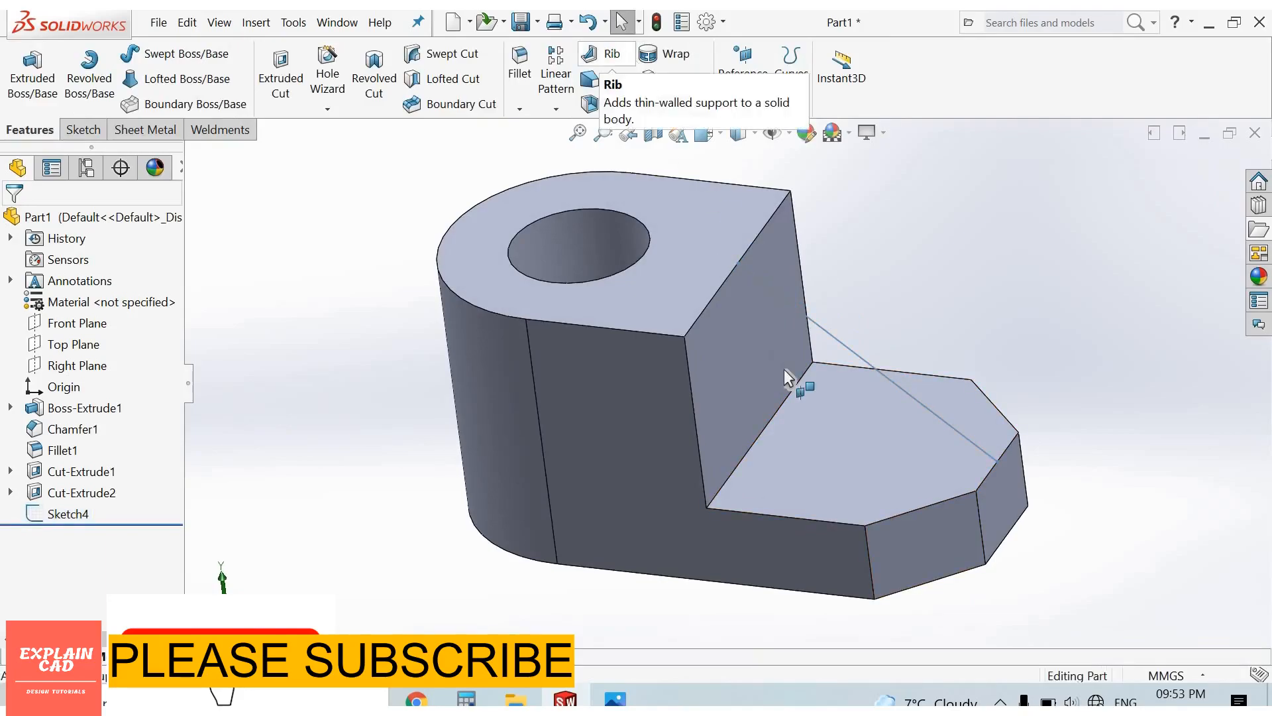
- Create Rib1 from the slanted line sketch (Sketch4) with 7 mm thickness
{"action": "left_click", "coordinate": [605, 54]}
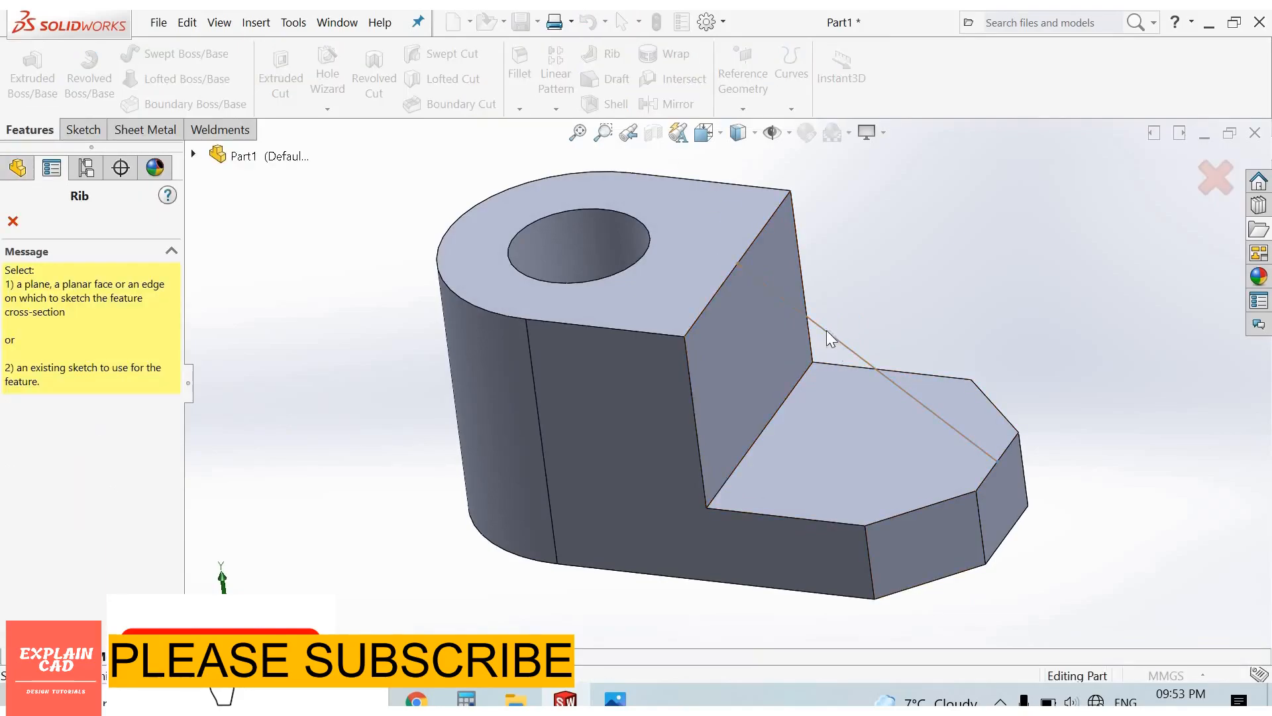
{"action": "left_click", "coordinate": [828, 337]}
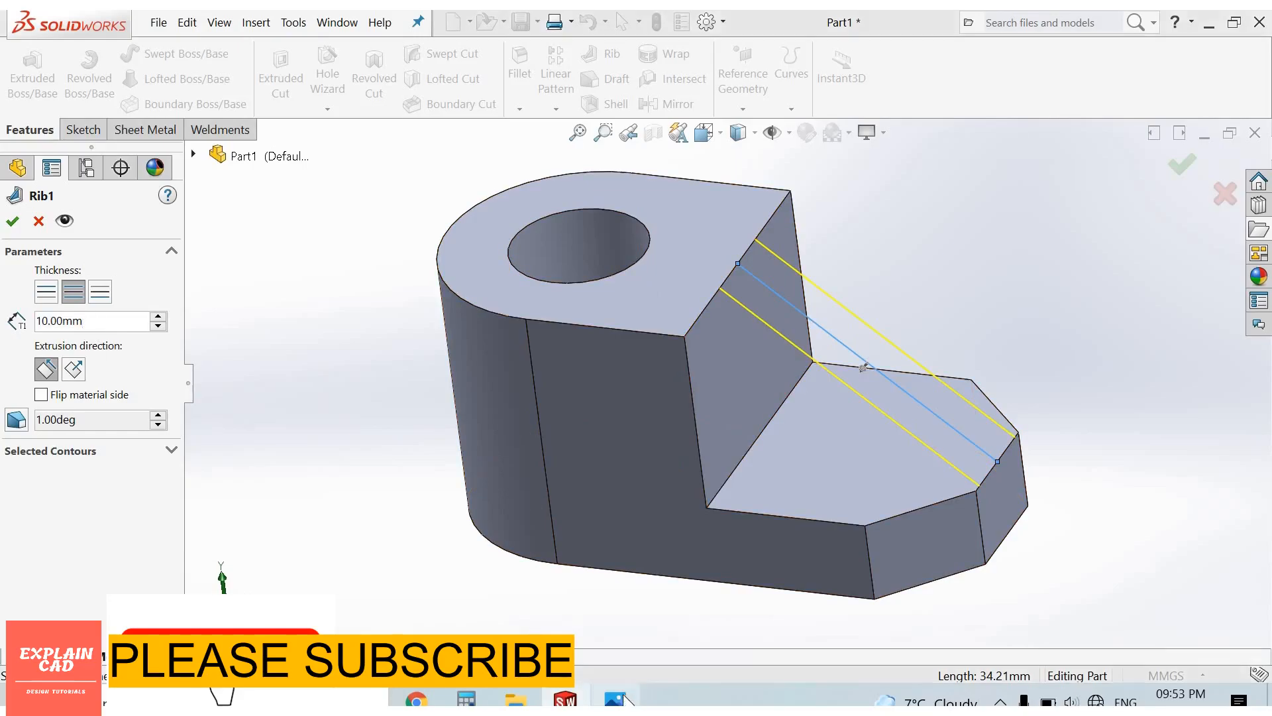
{"action": "left_click", "coordinate": [89, 321]}
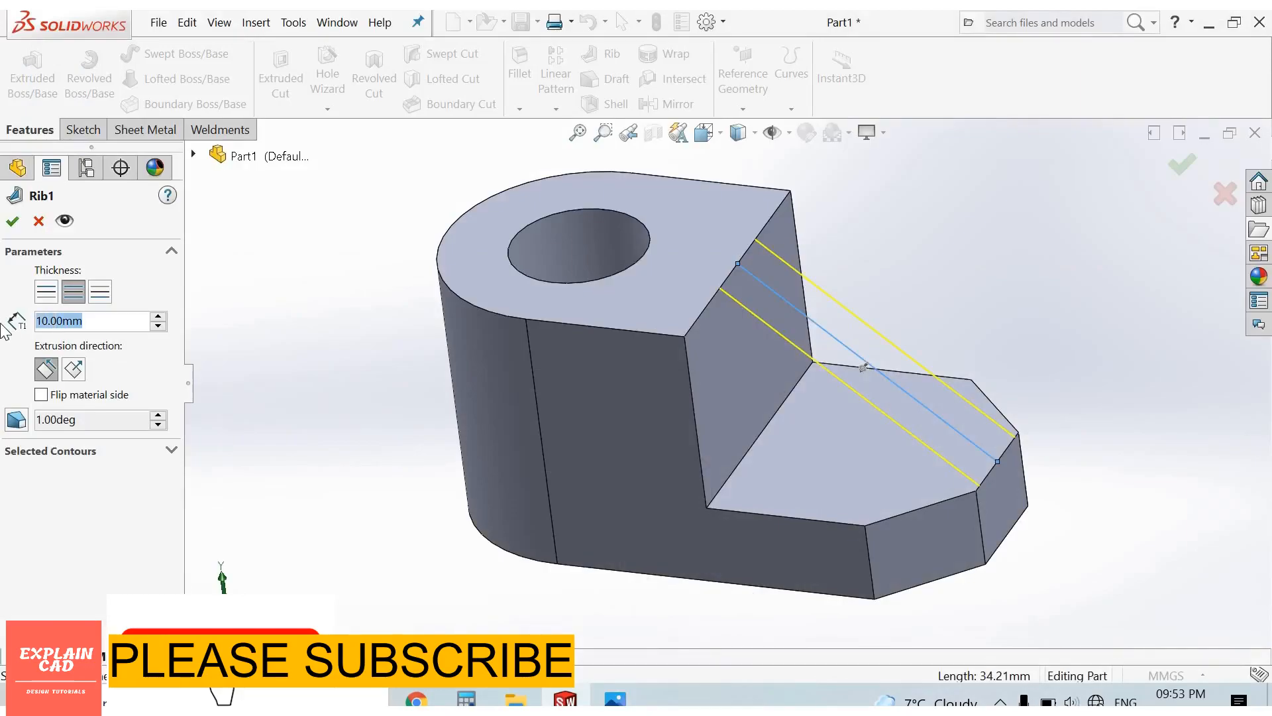
{"action": "type", "text": "7"}
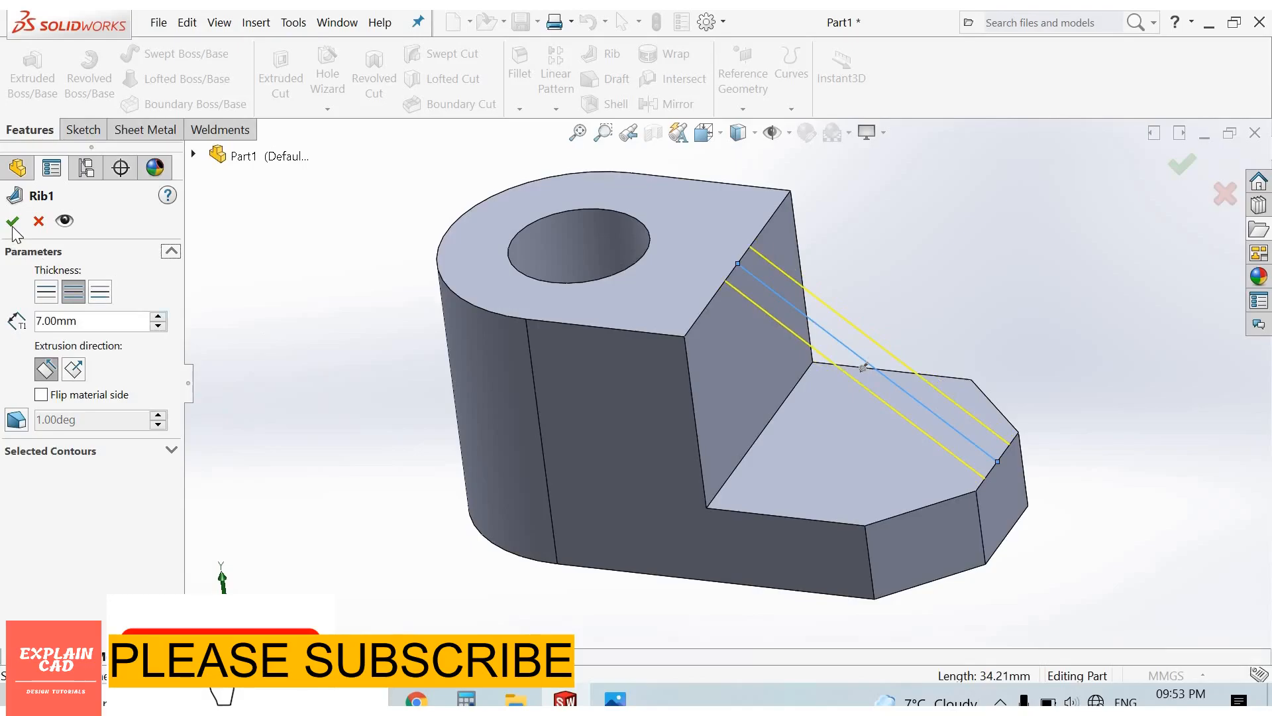
{"action": "left_click", "coordinate": [12, 223]}
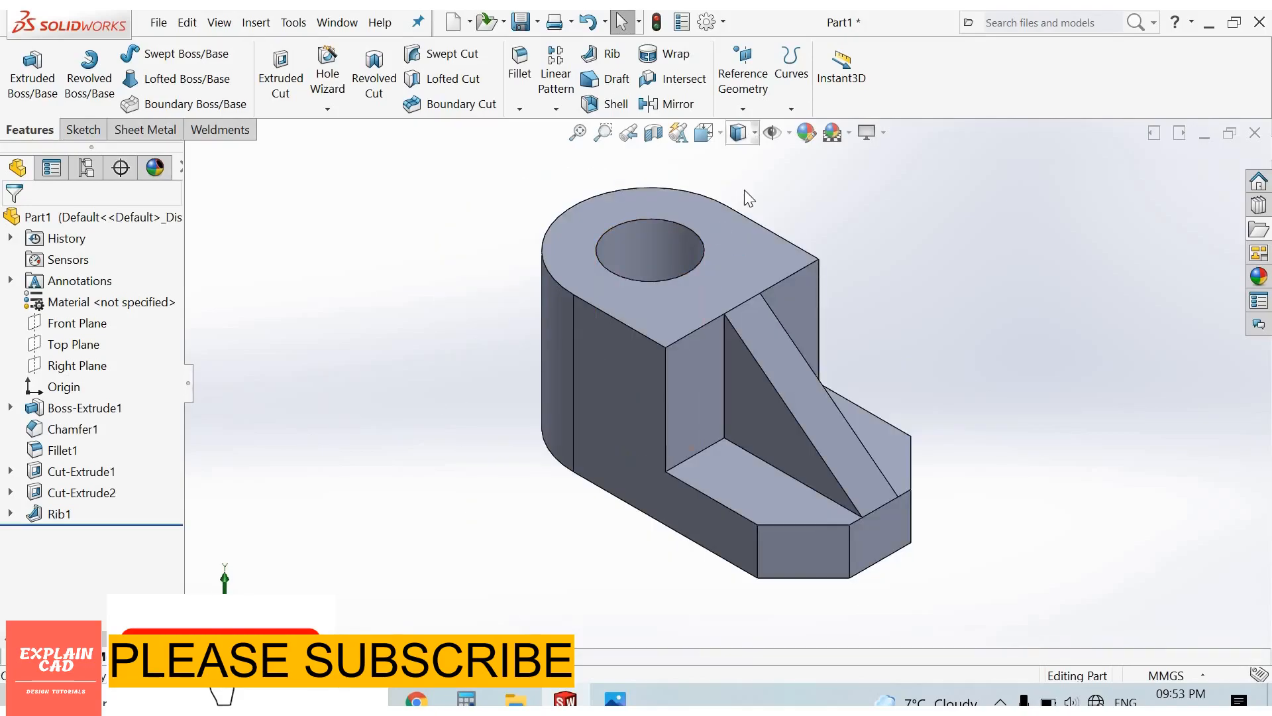
{"action": "left_click", "coordinate": [740, 133]}
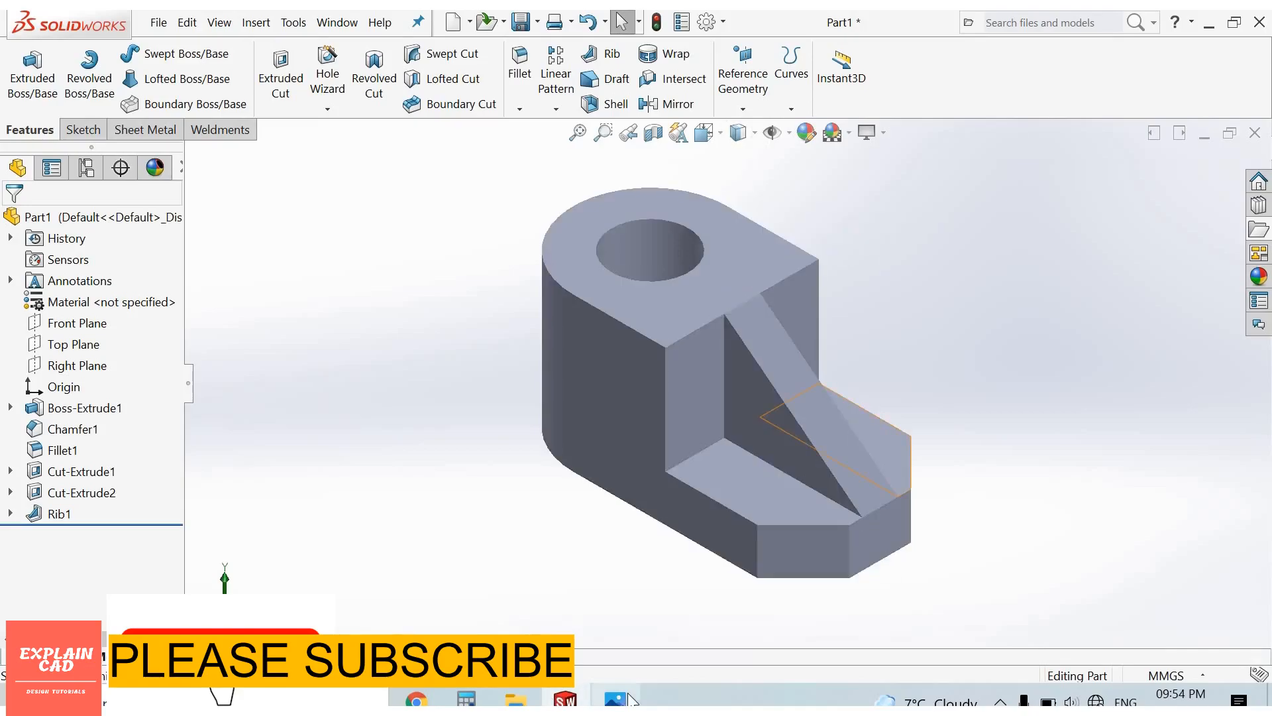
{"action": "left_click", "coordinate": [618, 697]}
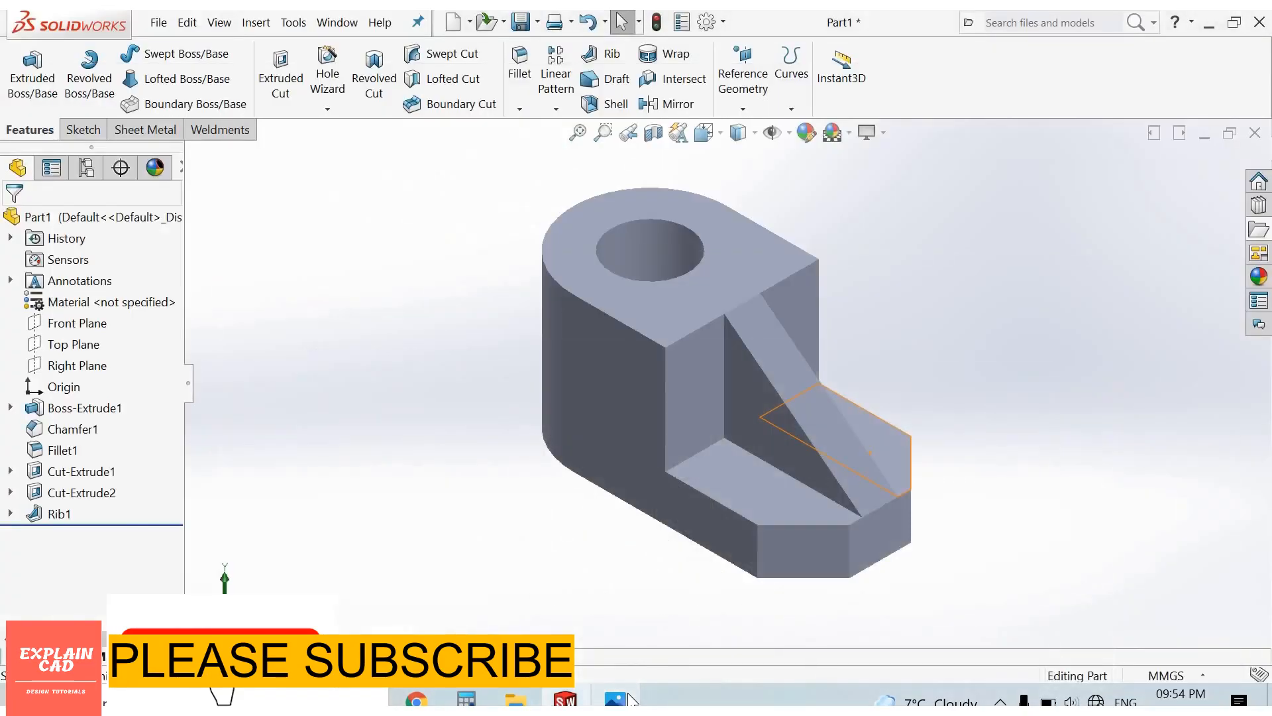
{"action": "left_click", "coordinate": [615, 698]}
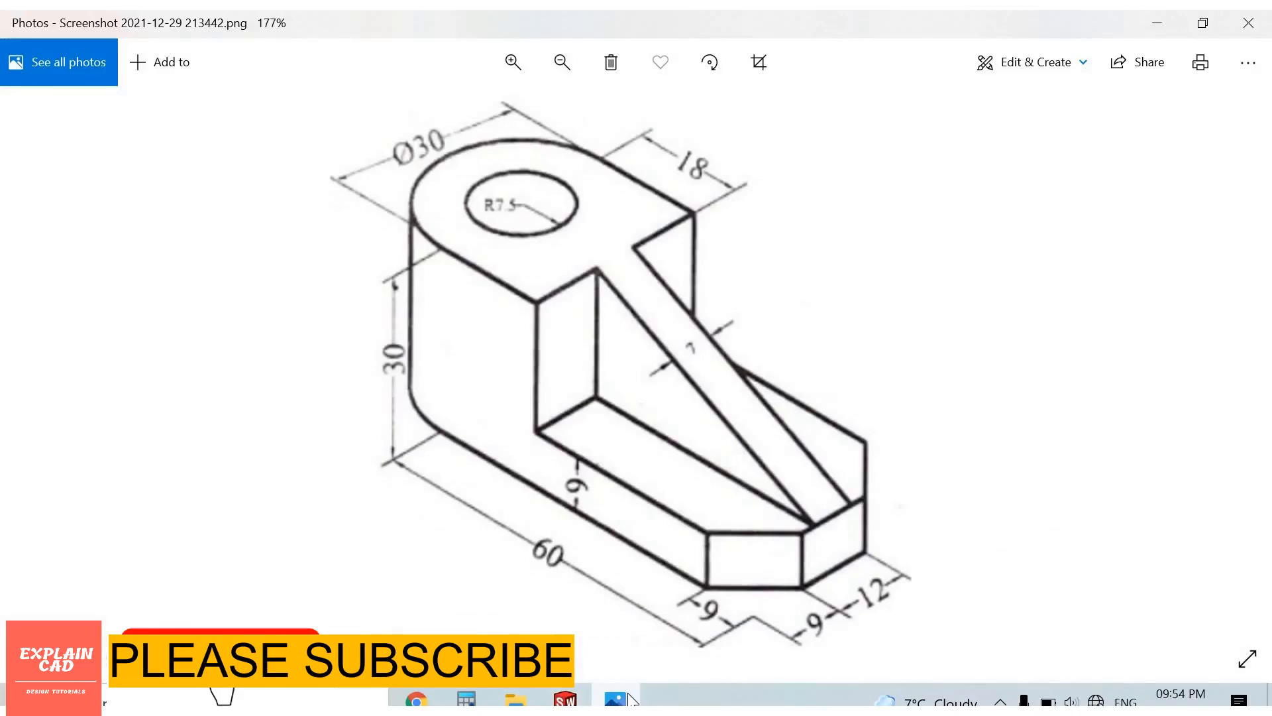
{"action": "left_click", "coordinate": [565, 699]}
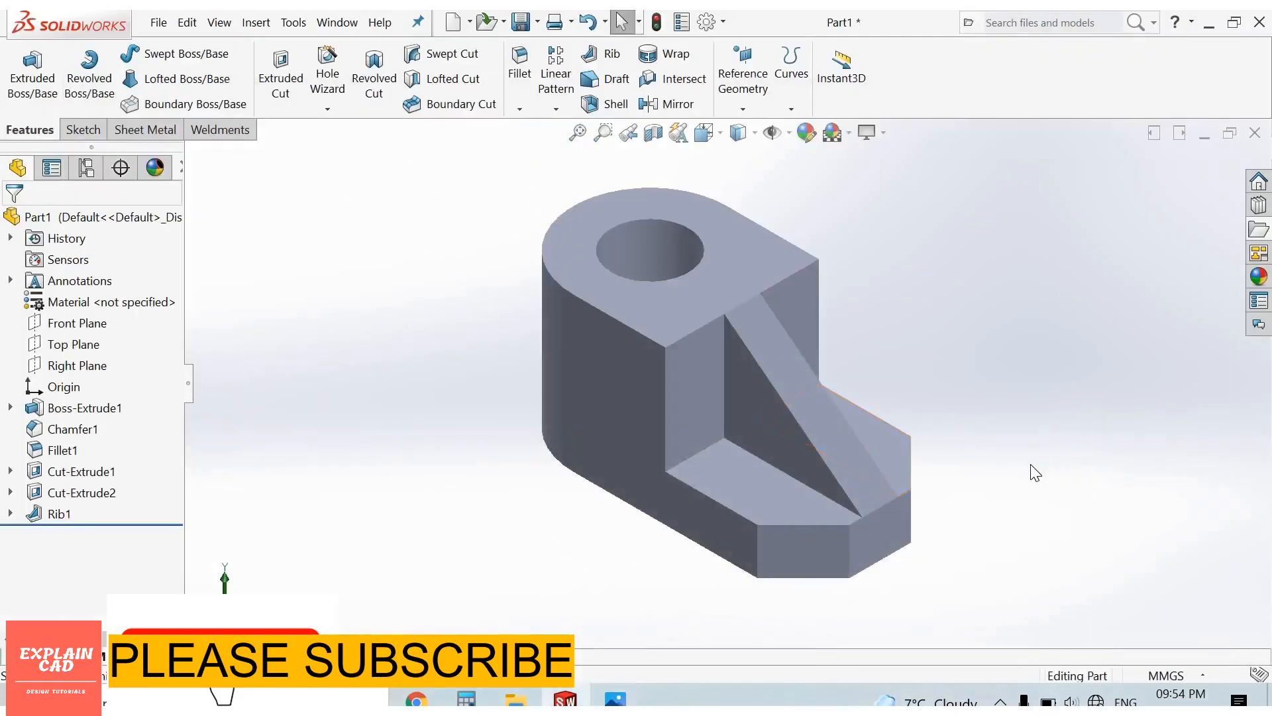